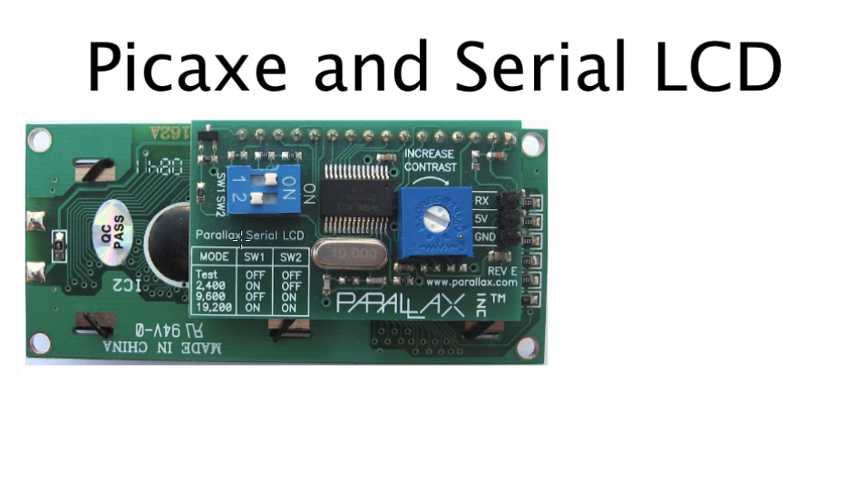
{"action": "mouse_move", "coordinate": [360, 200]}
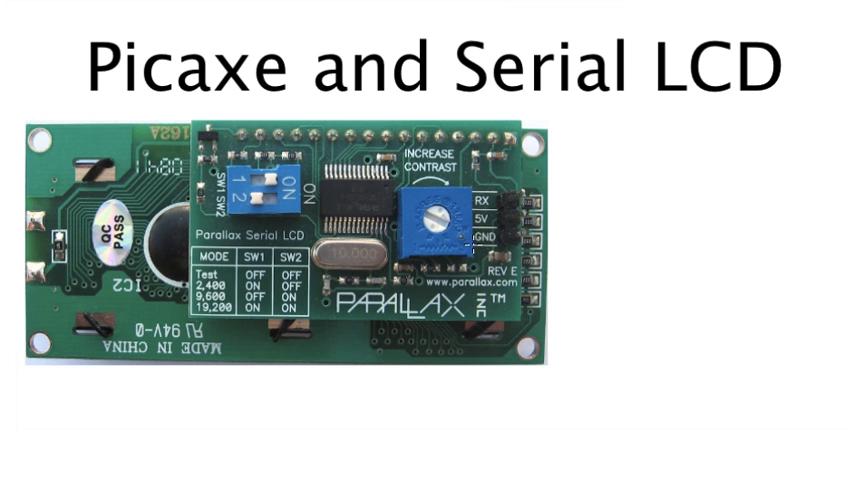
{"action": "mouse_move", "coordinate": [508, 196]}
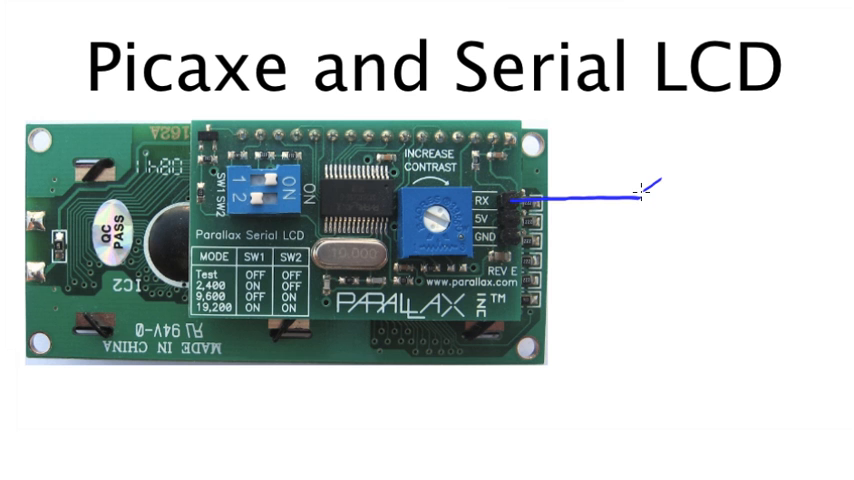
Draw wires from the LCD's RX, 5V and GND pins, labelled B.7, +5v and GND
{"action": "left_click_drag", "start_coordinate": [640, 197], "coordinate": [690, 180]}
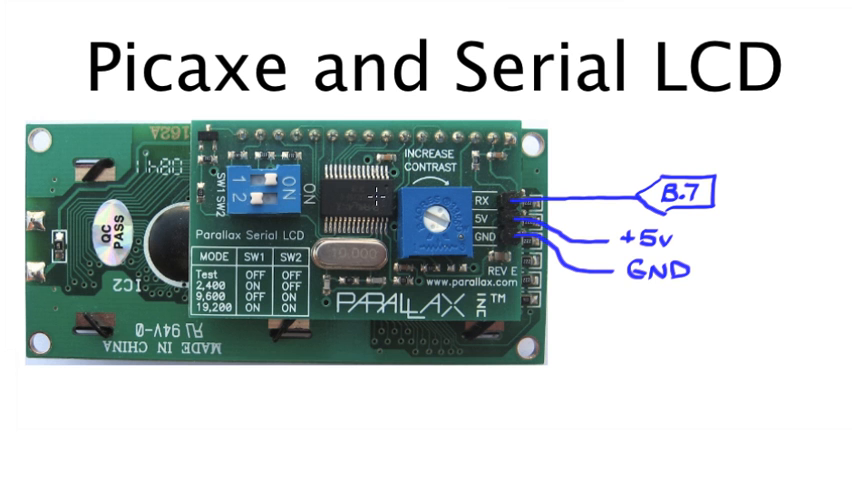
{"action": "mouse_move", "coordinate": [373, 199]}
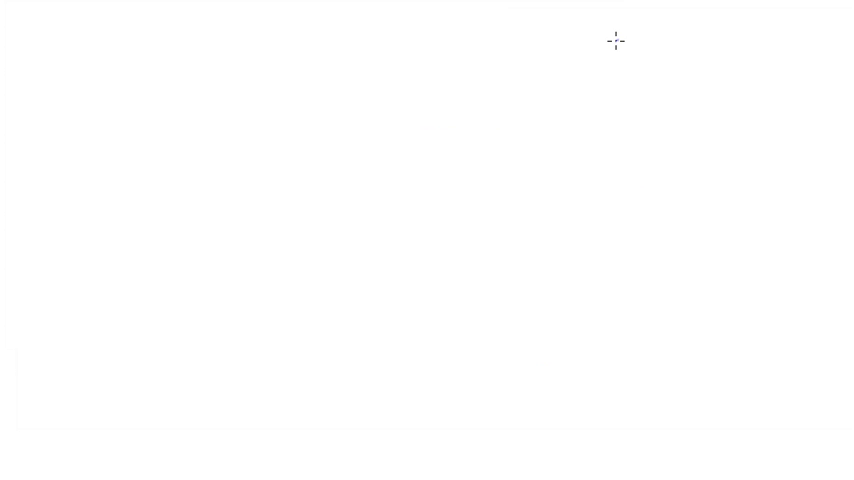
{"action": "mouse_move", "coordinate": [602, 48]}
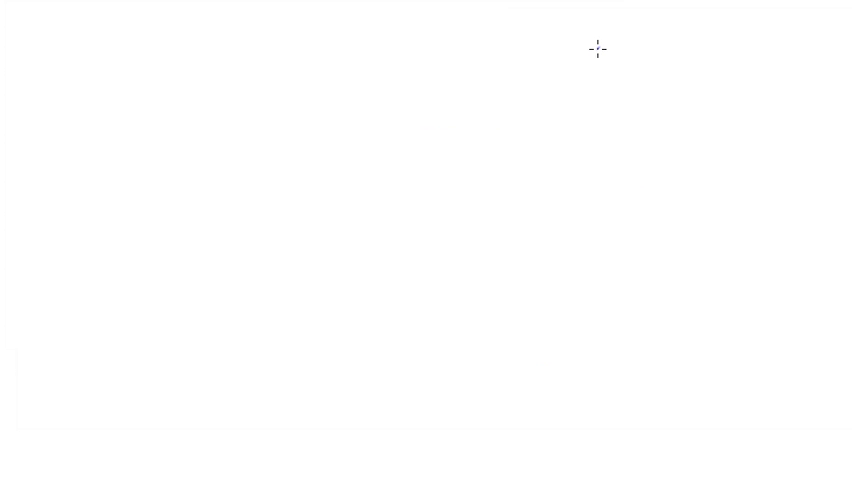
{"action": "mouse_move", "coordinate": [94, 60]}
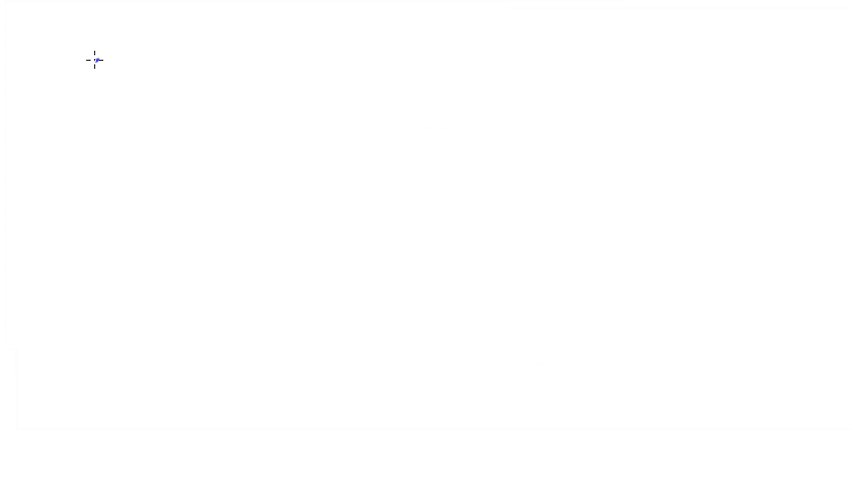
Handwrite 'SEROUT,' in blue at the top left of the blank page
{"action": "type", "text": "St"}
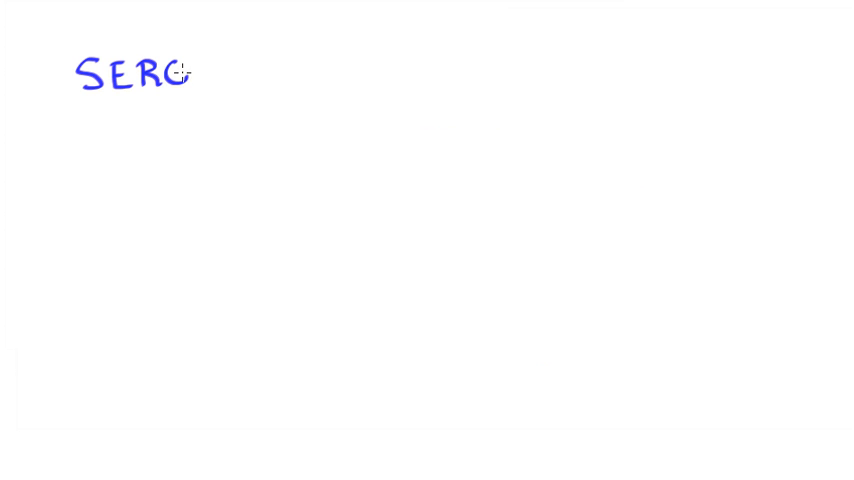
{"action": "type", "text": "OUT"}
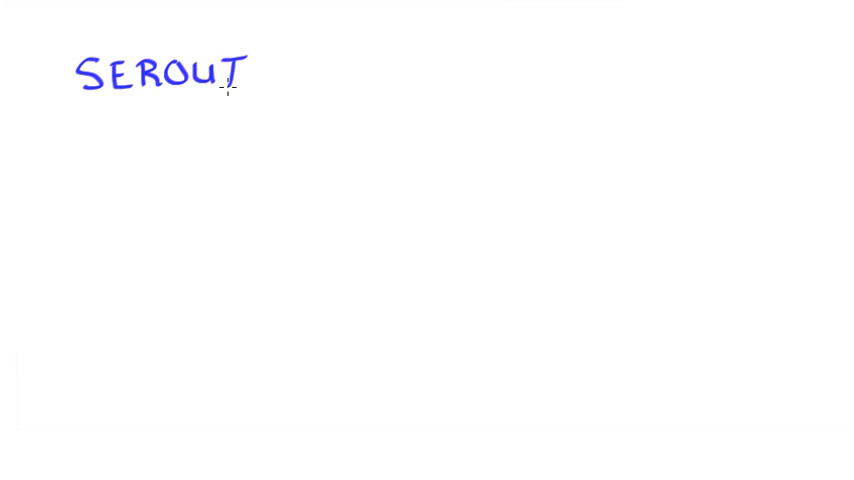
{"action": "mouse_move", "coordinate": [260, 92]}
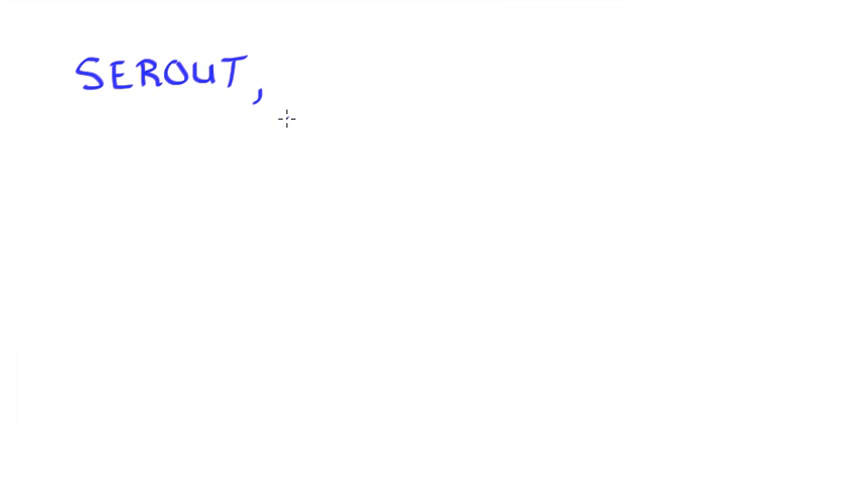
{"action": "mouse_move", "coordinate": [325, 83]}
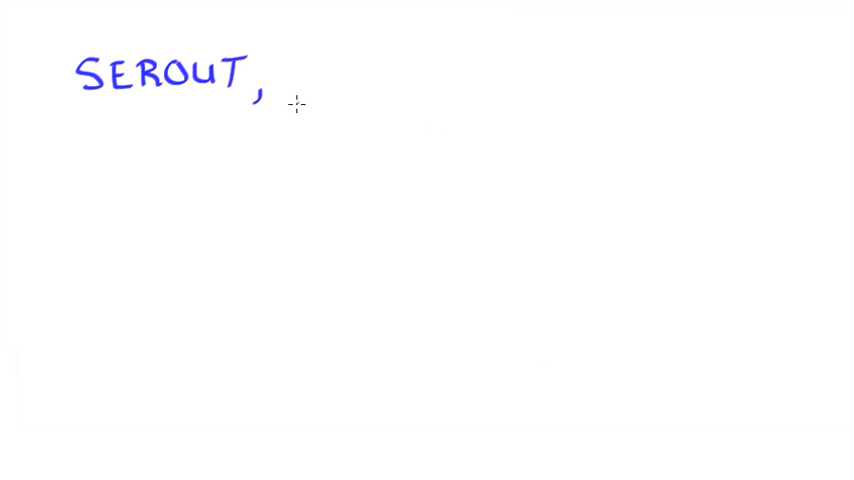
Add T2400_8,("HELLO") after SEROUT, on the first handwritten line
{"action": "left_click_drag", "start_coordinate": [290, 62], "coordinate": [315, 62]}
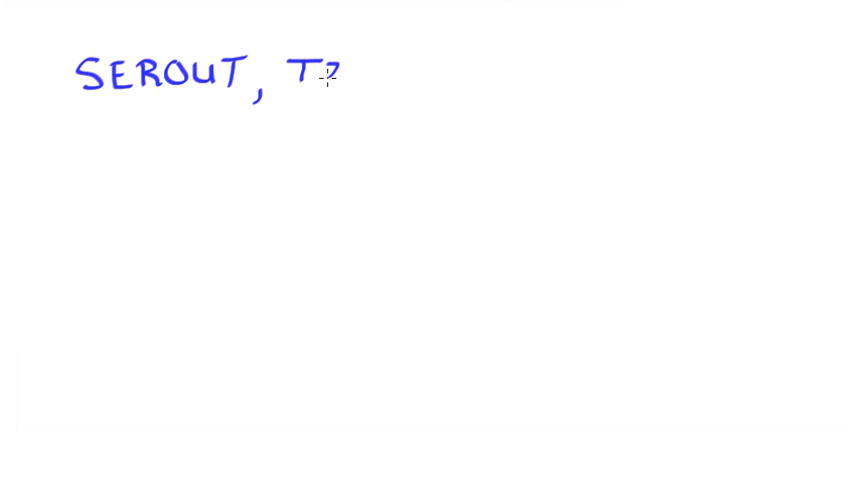
{"action": "type", "text": "4"}
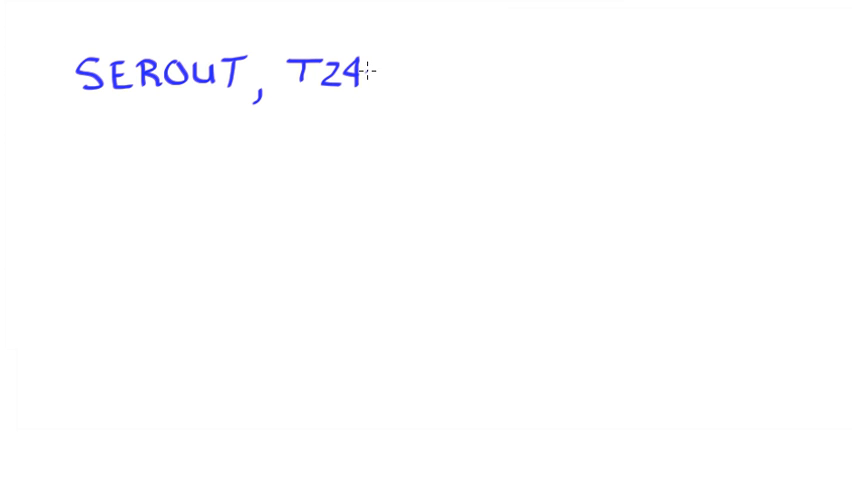
{"action": "type", "text": "00"}
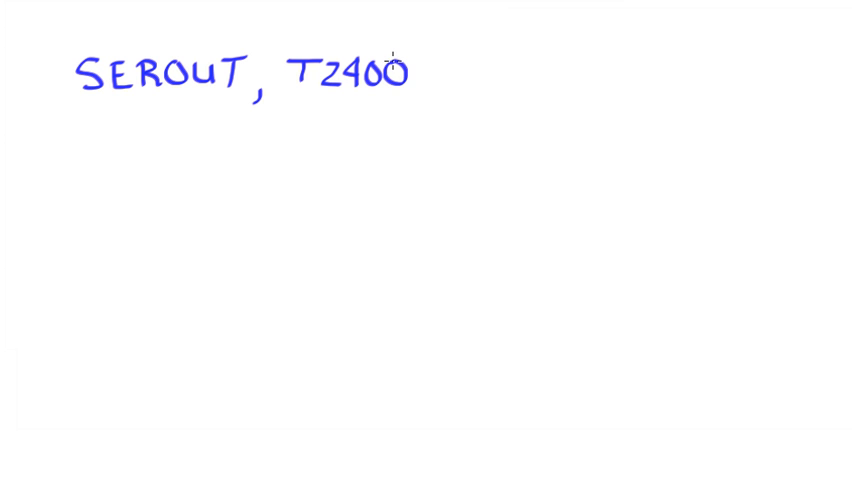
{"action": "mouse_move", "coordinate": [425, 83]}
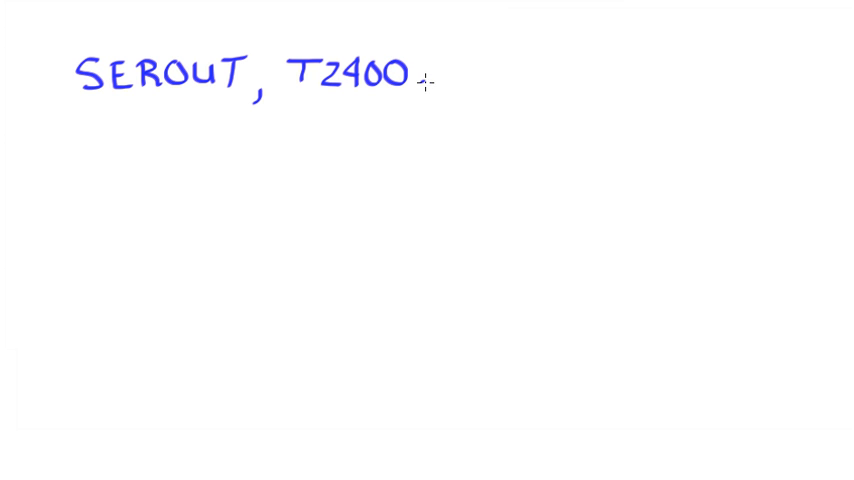
{"action": "type", "text": "_P"}
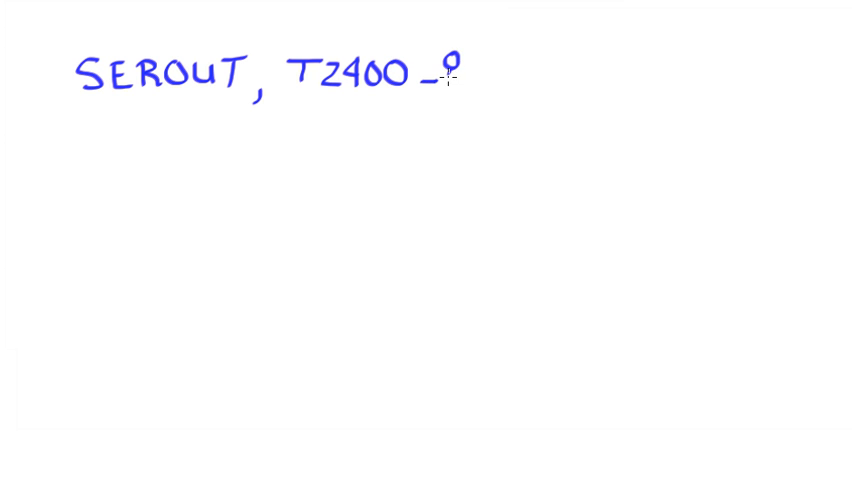
{"action": "type", "text": "8,"}
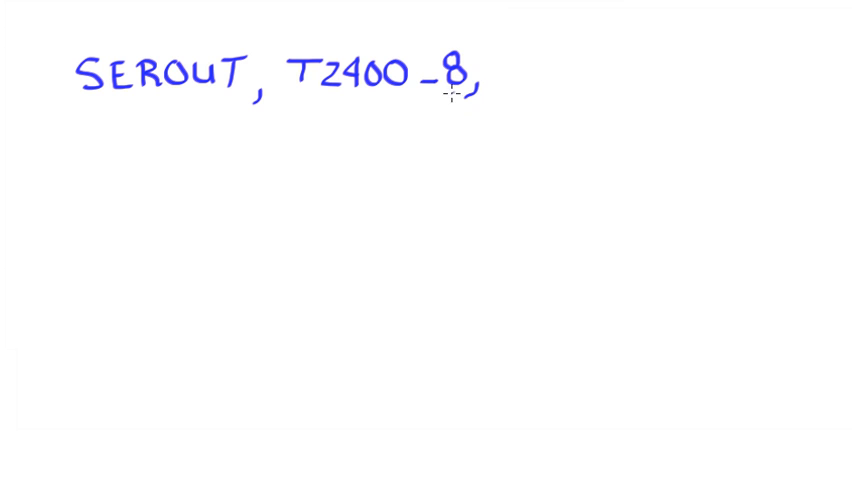
{"action": "mouse_move", "coordinate": [506, 52]}
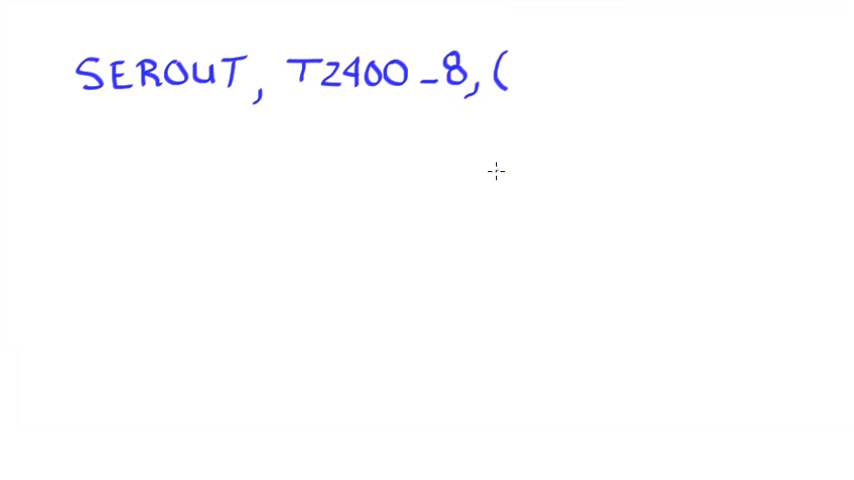
{"action": "mouse_move", "coordinate": [517, 52]}
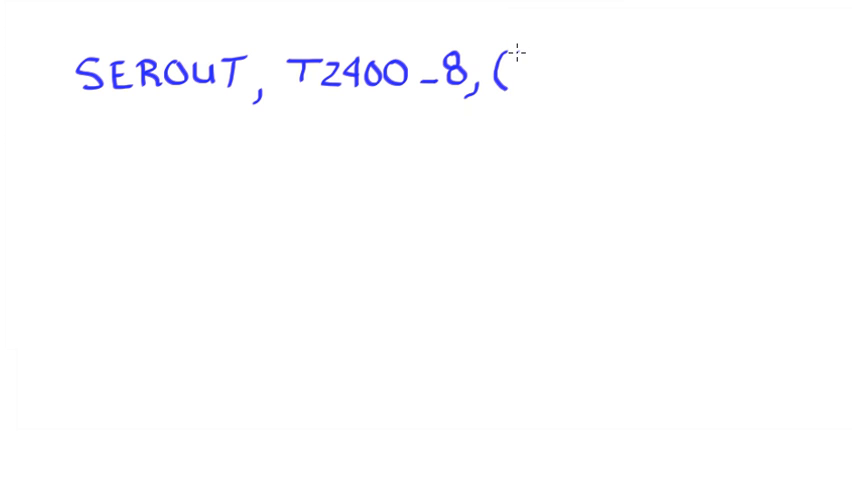
{"action": "type", "text": "\"H"}
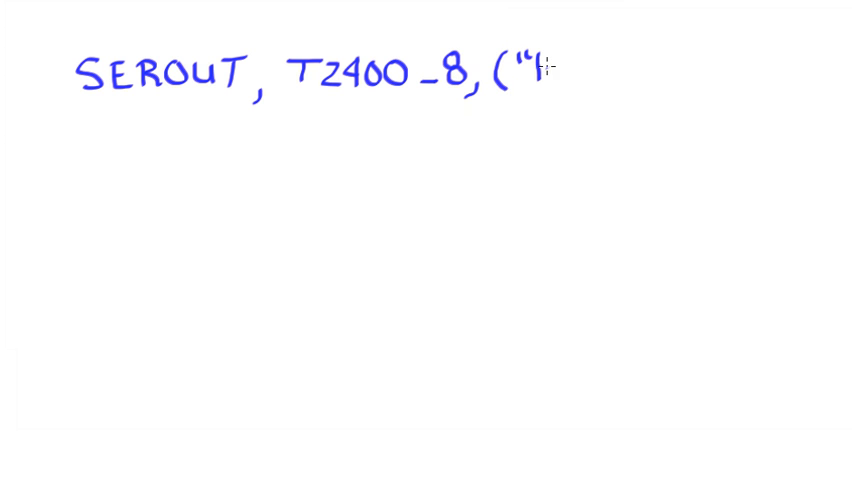
{"action": "type", "text": "HE"}
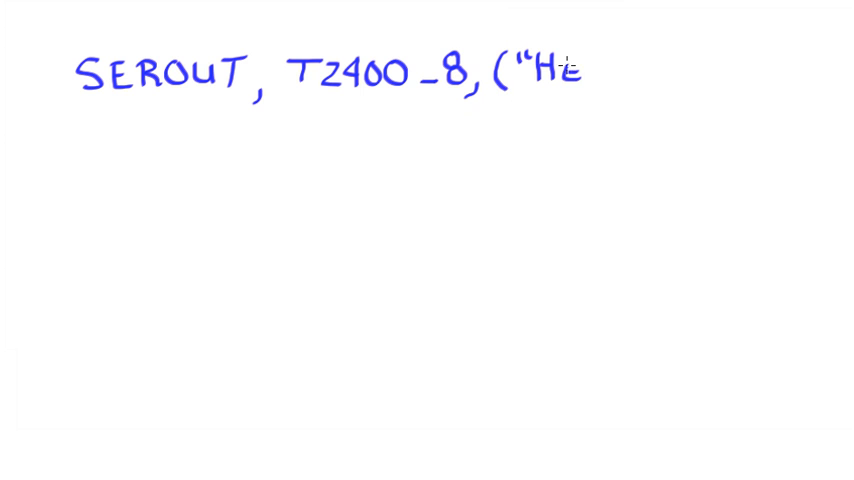
{"action": "type", "text": "llo"}
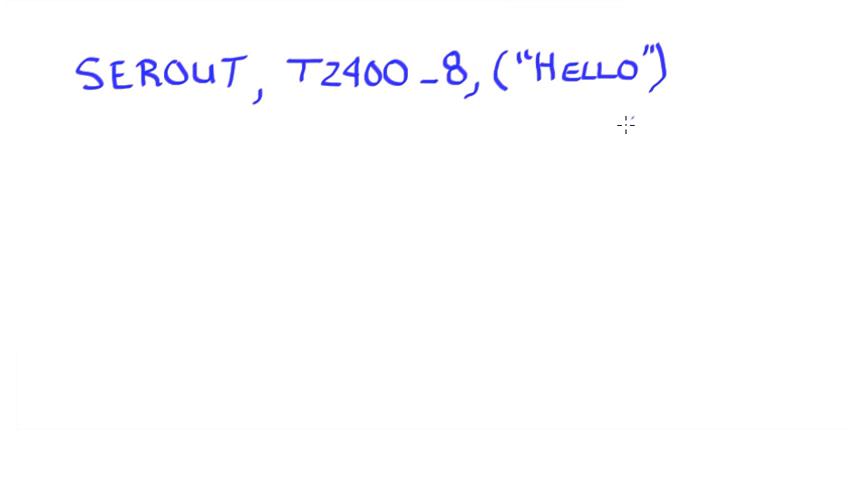
{"action": "mouse_move", "coordinate": [574, 107]}
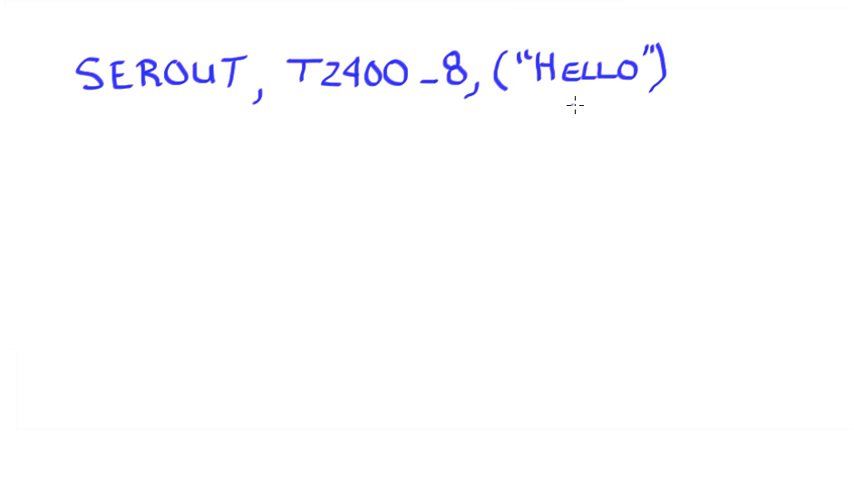
{"action": "mouse_move", "coordinate": [531, 88]}
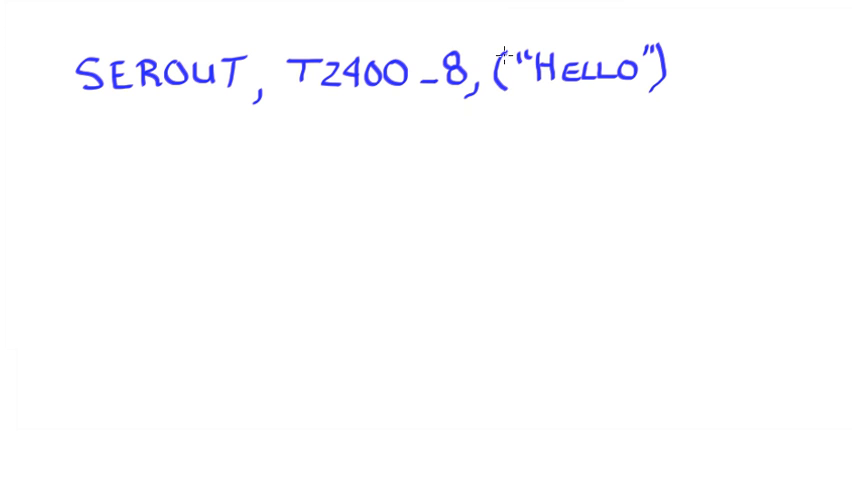
{"action": "mouse_move", "coordinate": [659, 110]}
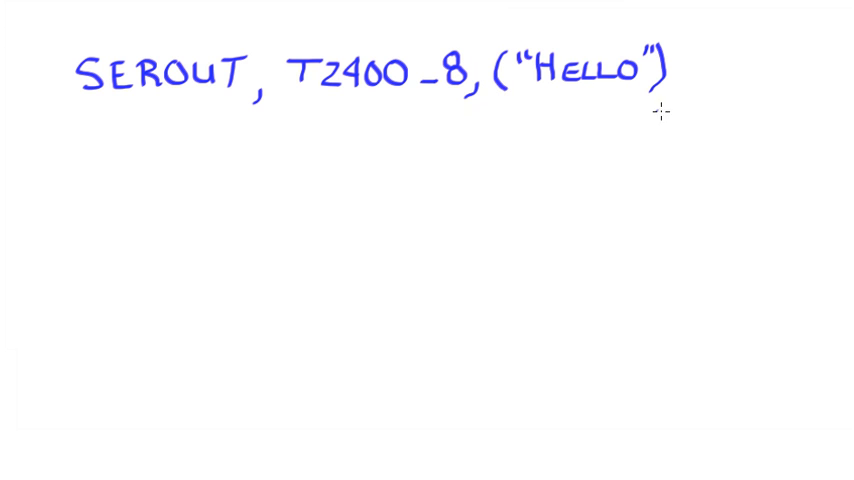
{"action": "mouse_move", "coordinate": [740, 80]}
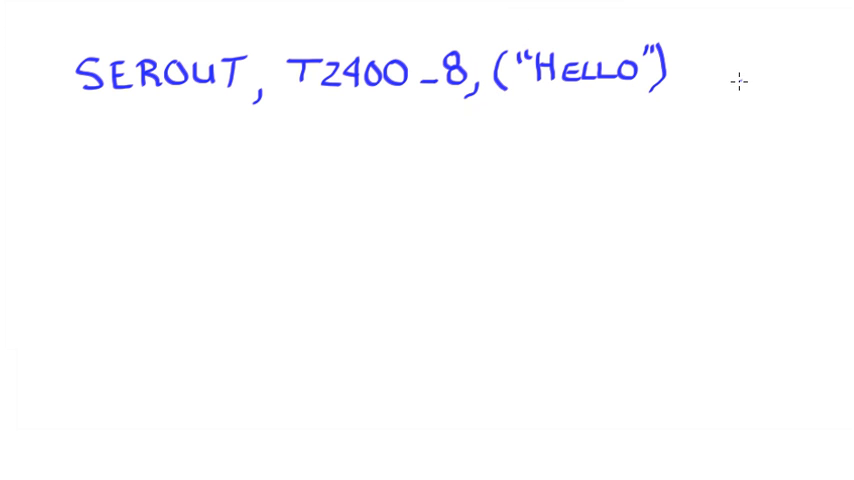
{"action": "mouse_move", "coordinate": [534, 66]}
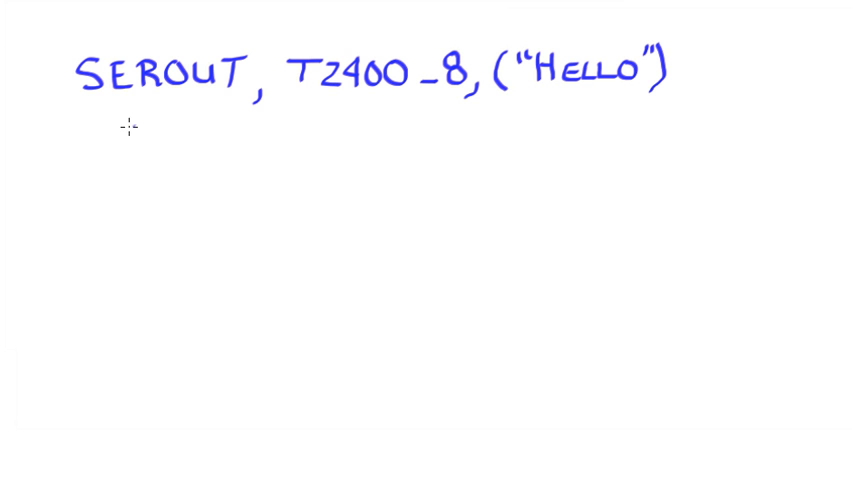
{"action": "mouse_move", "coordinate": [98, 114]}
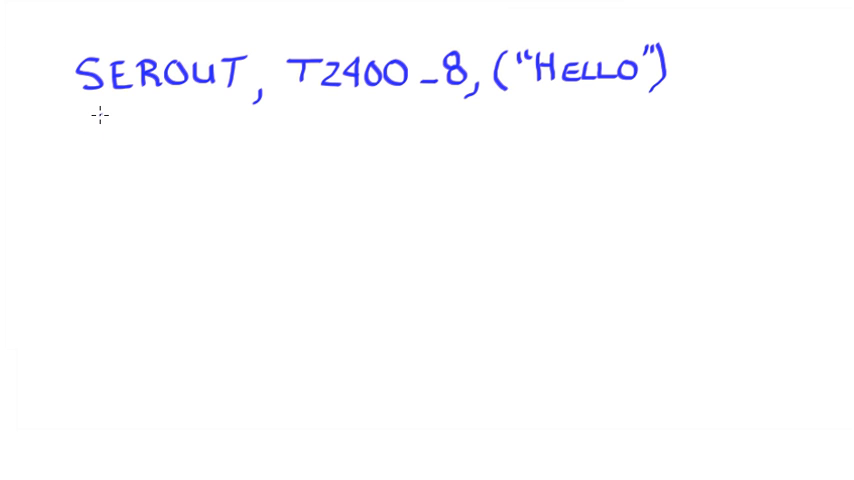
Handwrite SEROUT, T2400_8, (" THERE") on the line below the HELLO command
{"action": "type", "text": "SL"}
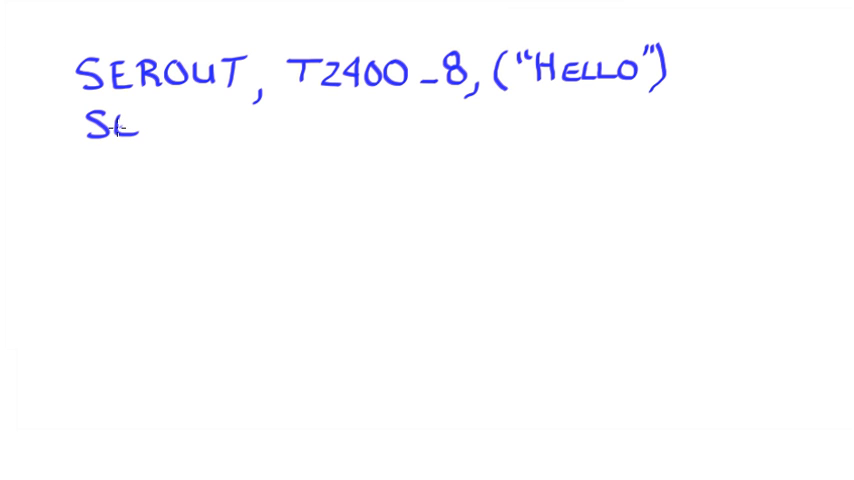
{"action": "type", "text": "ERO"}
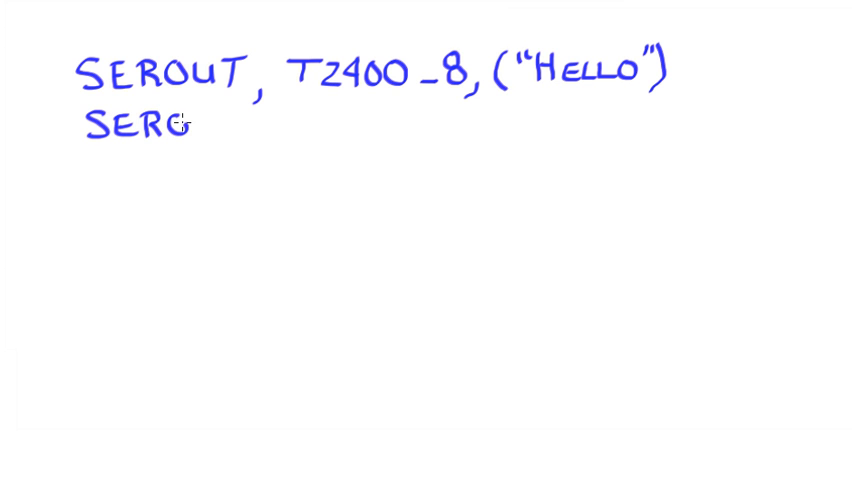
{"action": "type", "text": "UT"}
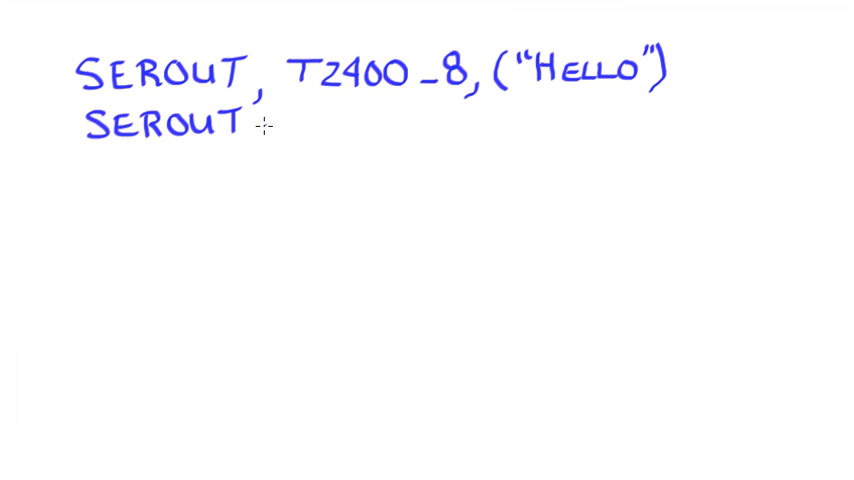
{"action": "type", "text": ", T?"}
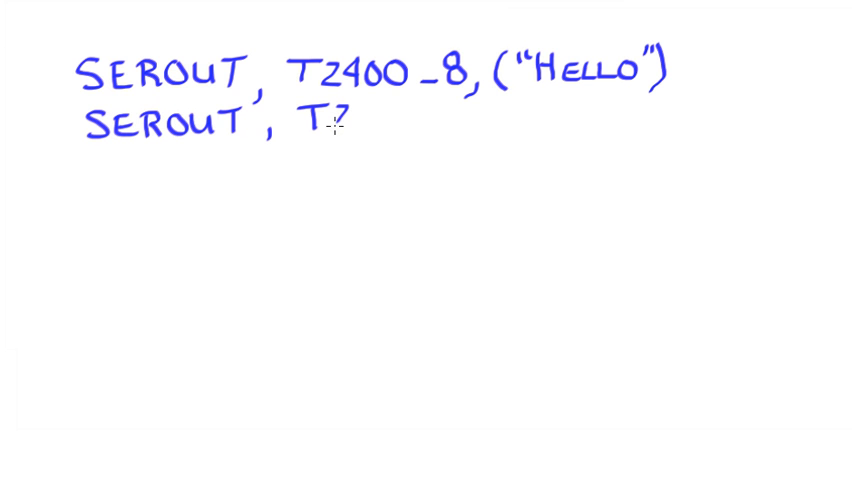
{"action": "type", "text": "Z40"}
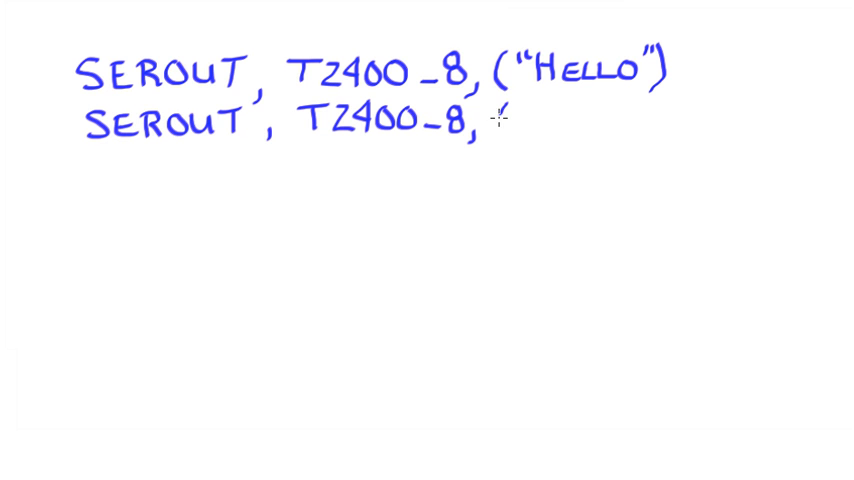
{"action": "type", "text": "(\" T"}
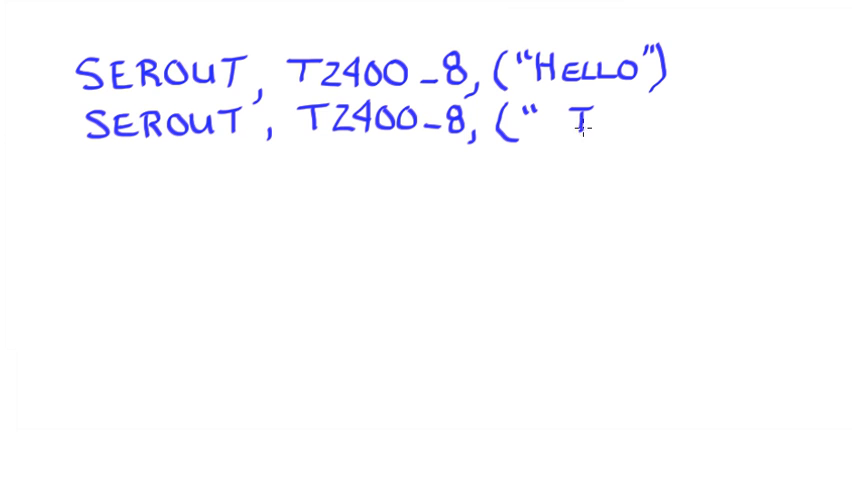
{"action": "type", "text": "HER"}
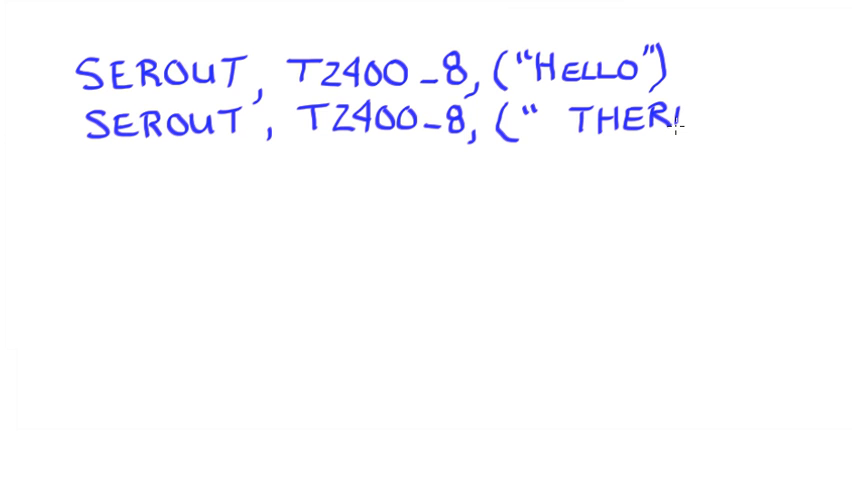
{"action": "type", "text": "E\""}
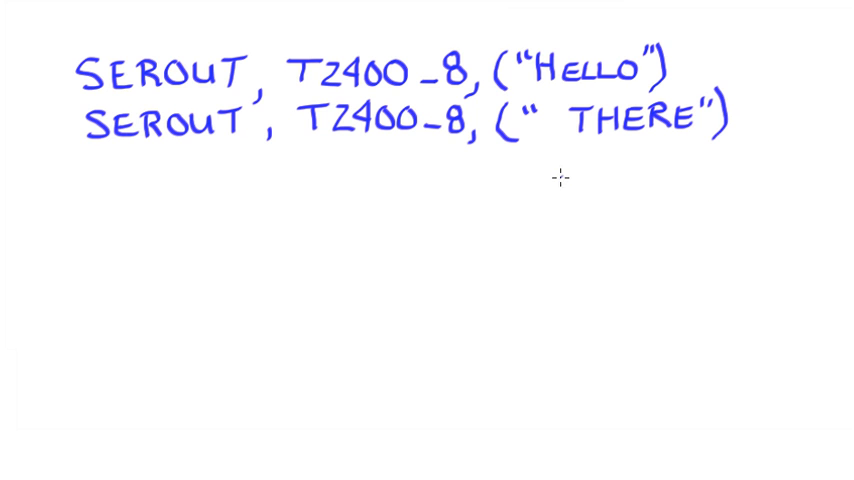
{"action": "mouse_move", "coordinate": [522, 187]}
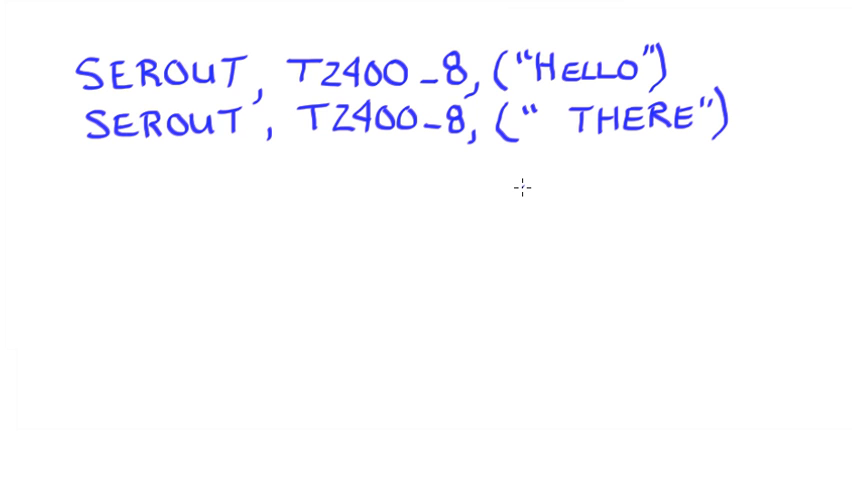
{"action": "mouse_move", "coordinate": [235, 173]}
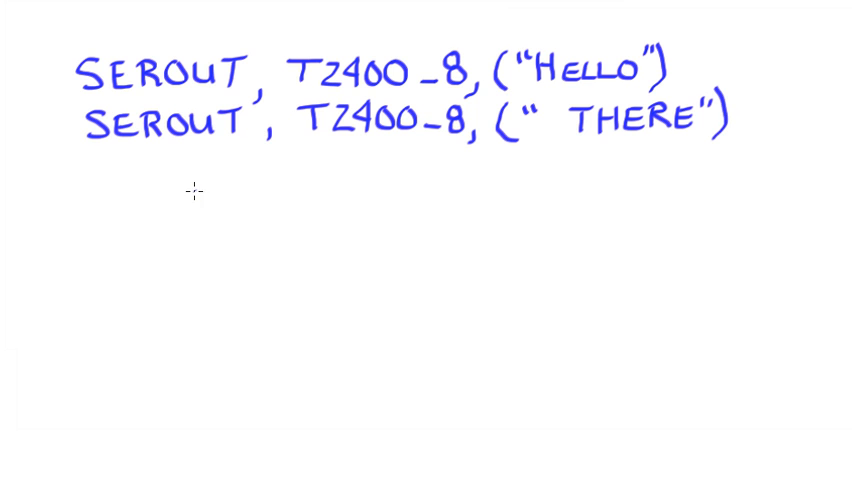
{"action": "mouse_move", "coordinate": [188, 199]}
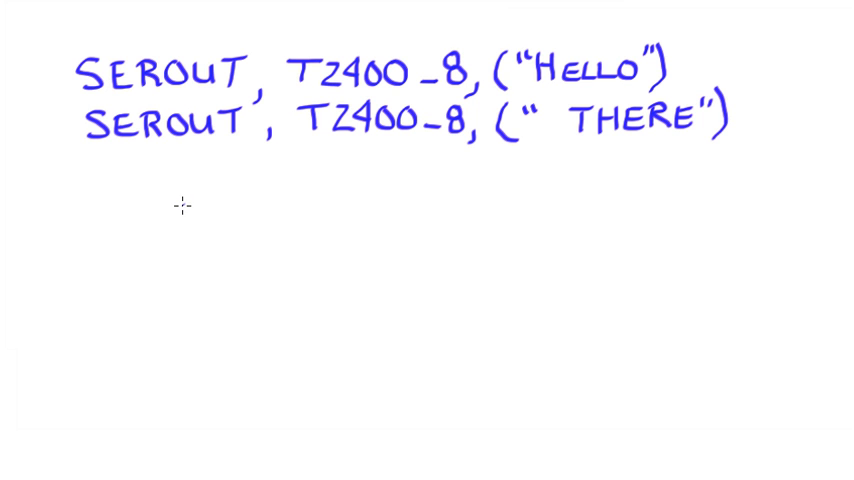
{"action": "mouse_move", "coordinate": [186, 190]}
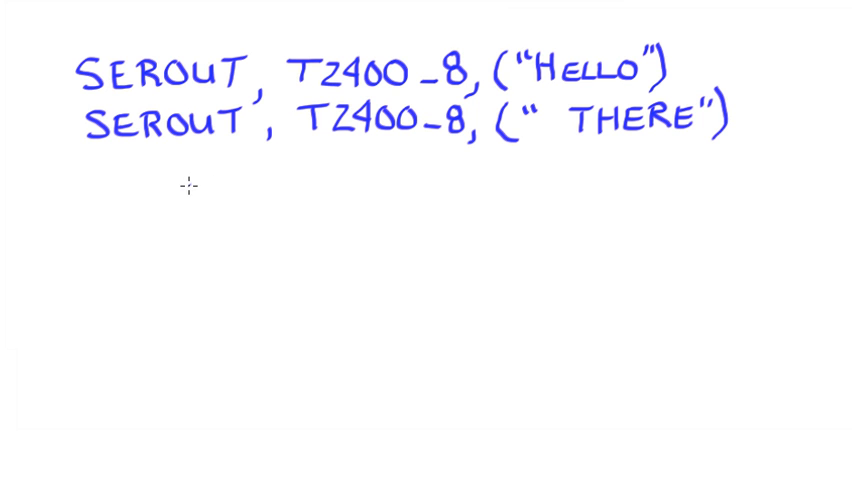
{"action": "mouse_move", "coordinate": [271, 197]}
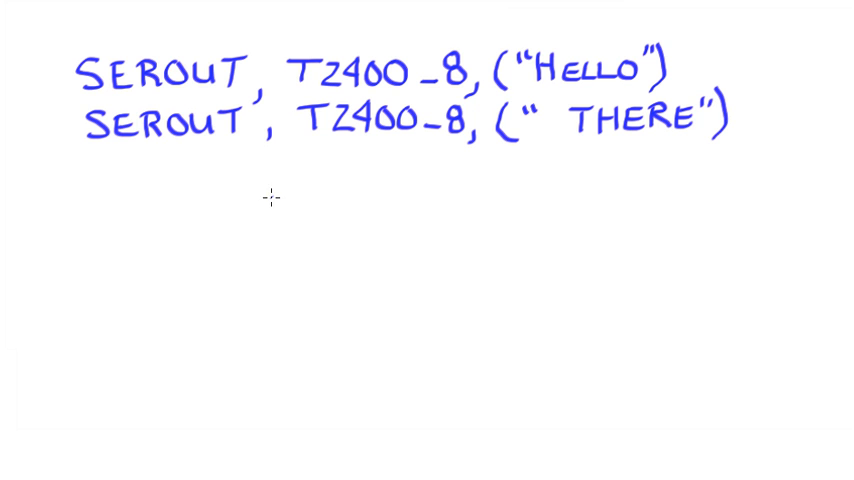
{"action": "mouse_move", "coordinate": [222, 190]}
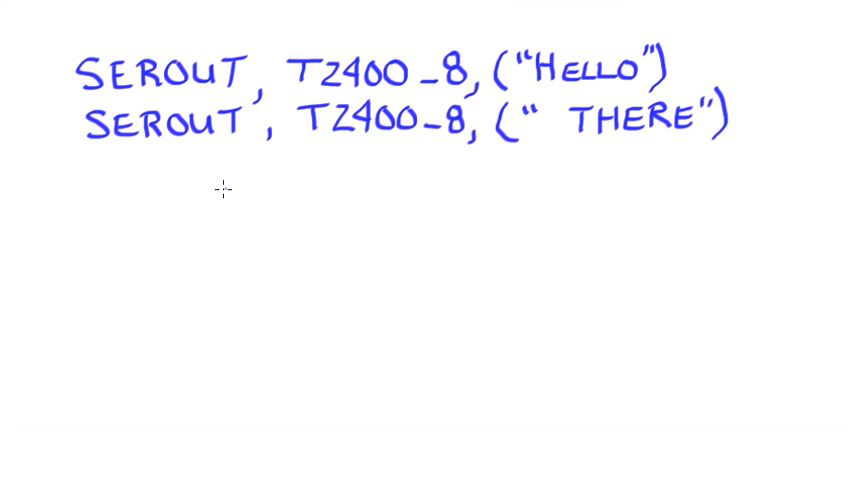
{"action": "mouse_move", "coordinate": [86, 205]}
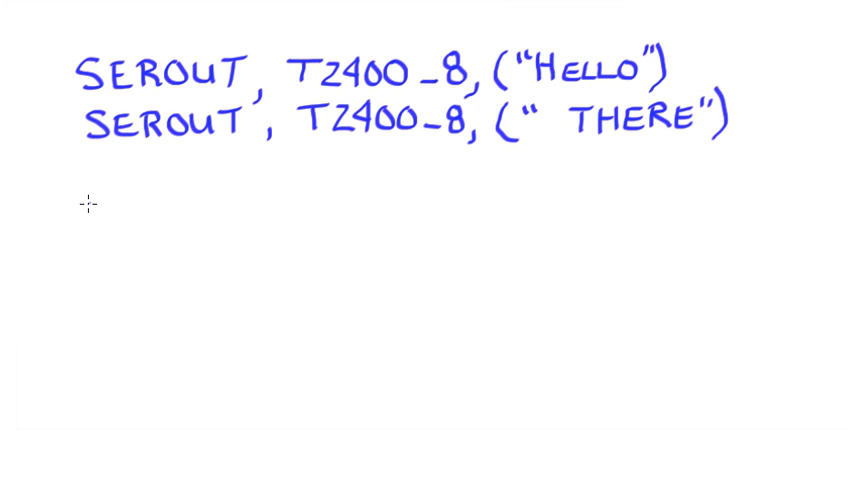
Write the remark '; 12 - CLEAR SCREEN' beneath the two SEROUT lines
{"action": "type", "text": ";"}
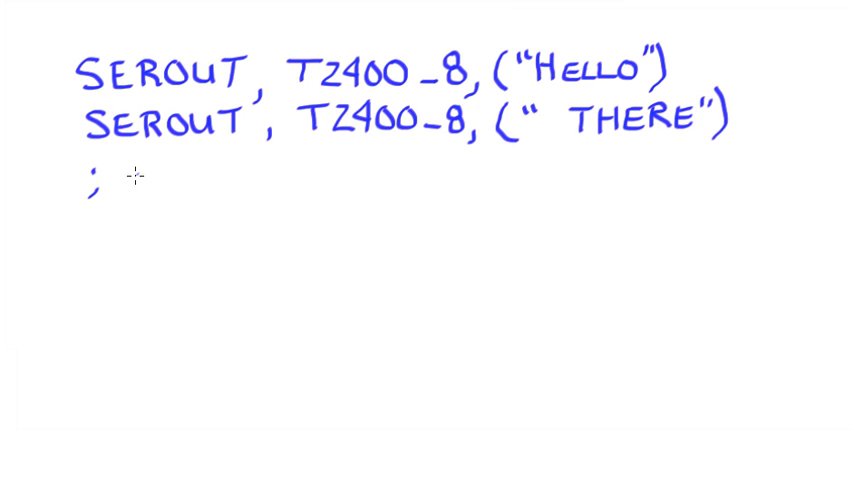
{"action": "type", "text": "12 - CLL"}
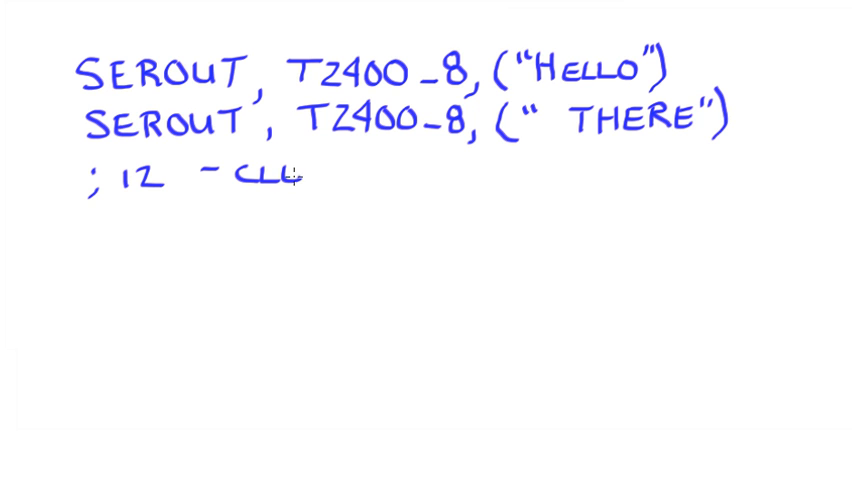
{"action": "type", "text": "EAR"}
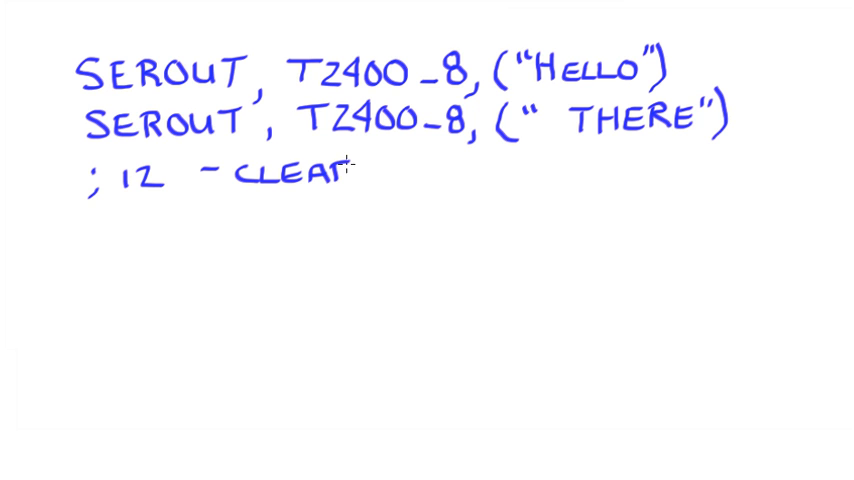
{"action": "type", "text": "S"}
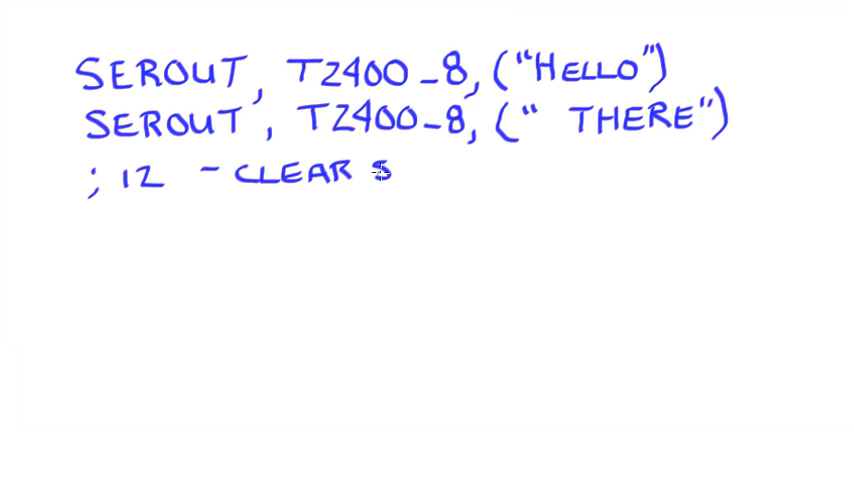
{"action": "type", "text": "SCRE"}
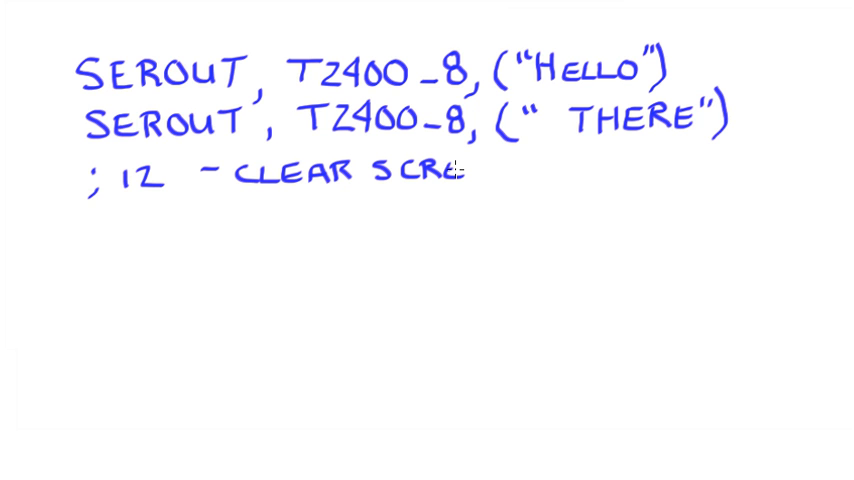
{"action": "type", "text": "EN"}
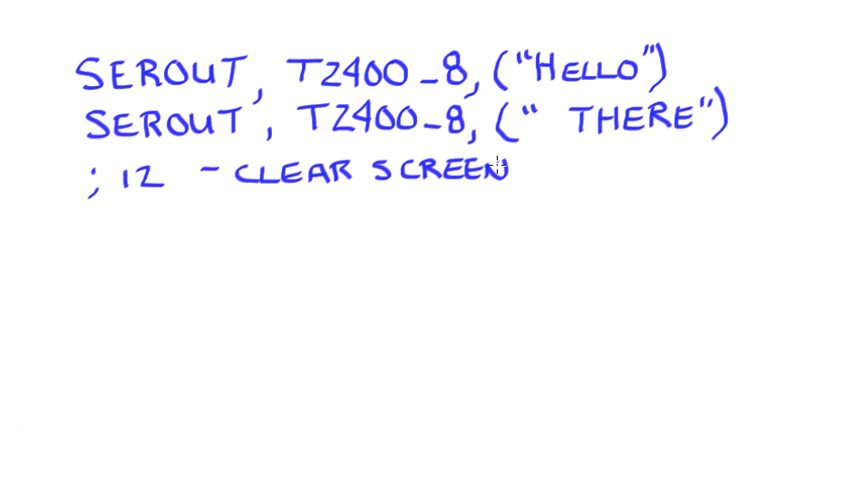
{"action": "mouse_move", "coordinate": [82, 212]}
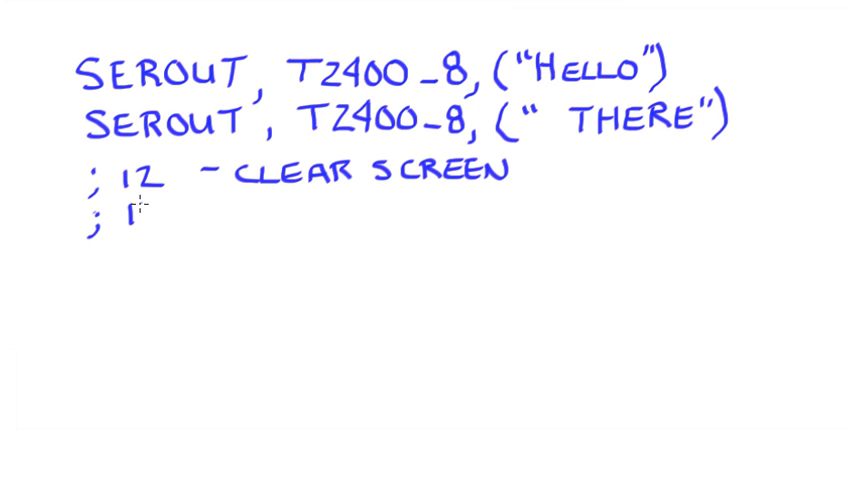
Write the remark '; 17 - BACKLIGHT ON 18 - OFF' on the next line
{"action": "type", "text": "17"}
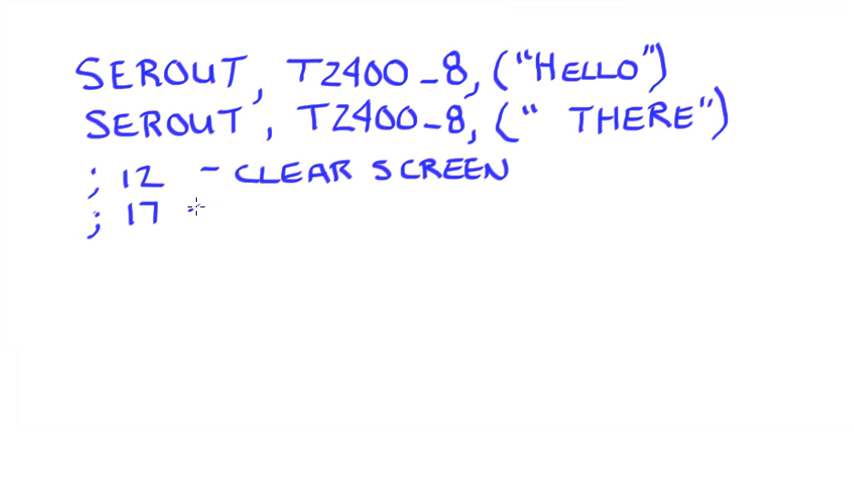
{"action": "type", "text": "-8"}
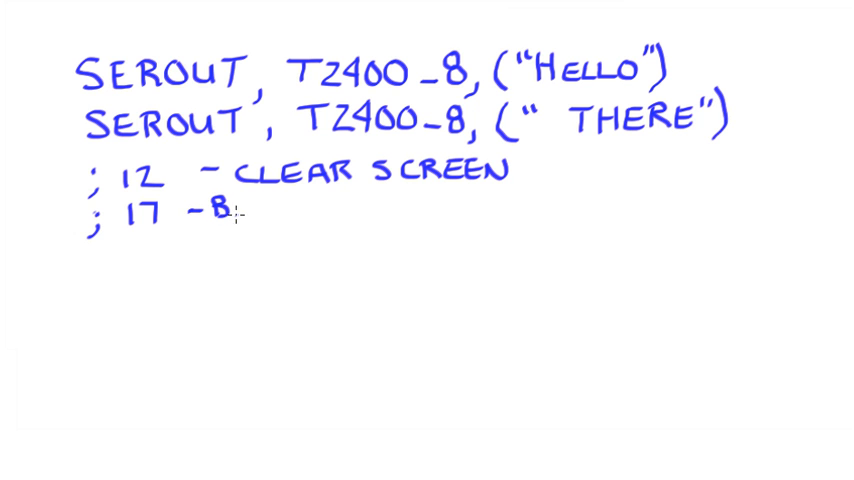
{"action": "type", "text": "ACK"}
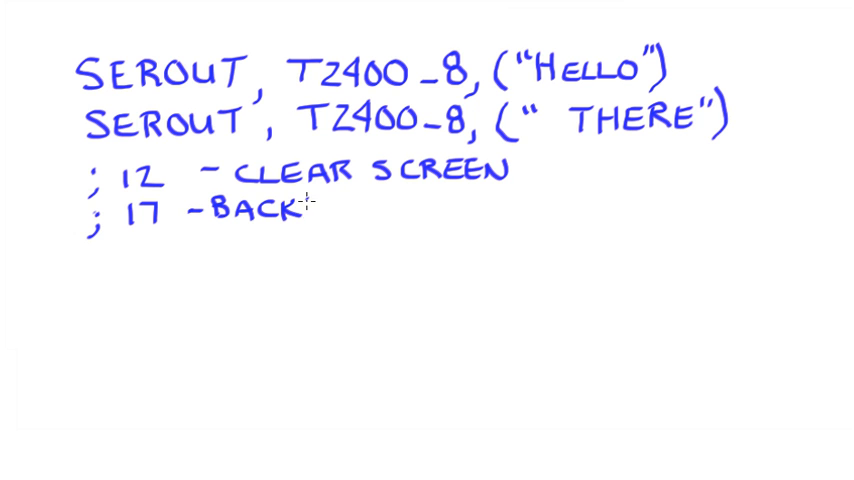
{"action": "type", "text": "LIGH"}
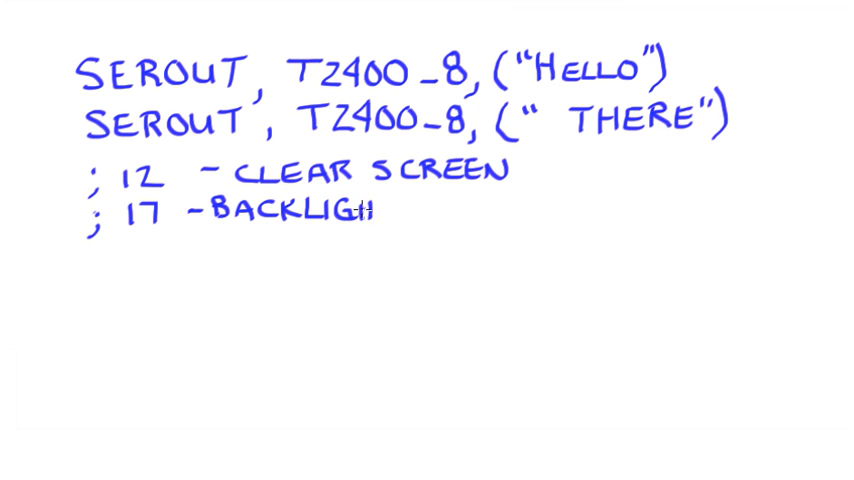
{"action": "type", "text": "O"}
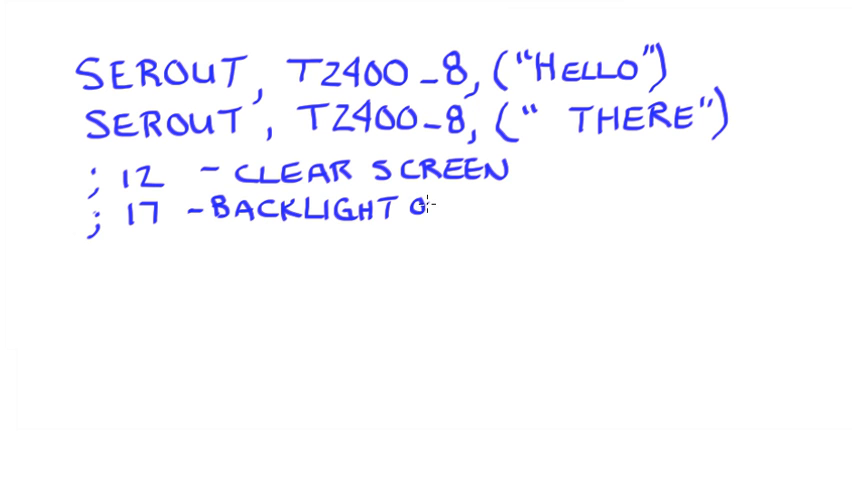
{"action": "type", "text": "N"}
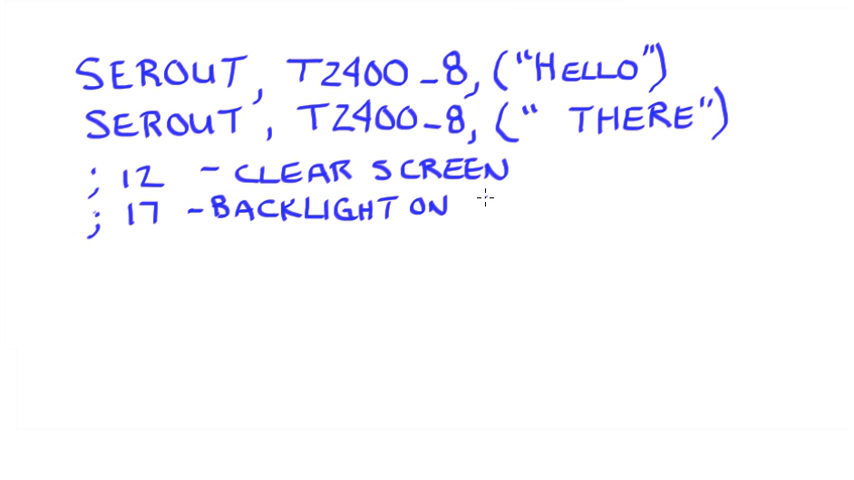
{"action": "type", "text": "18"}
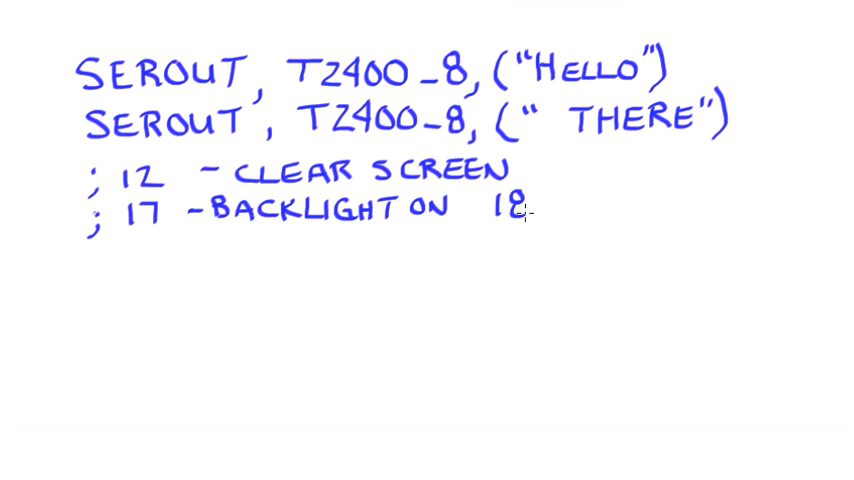
{"action": "type", "text": "-0"}
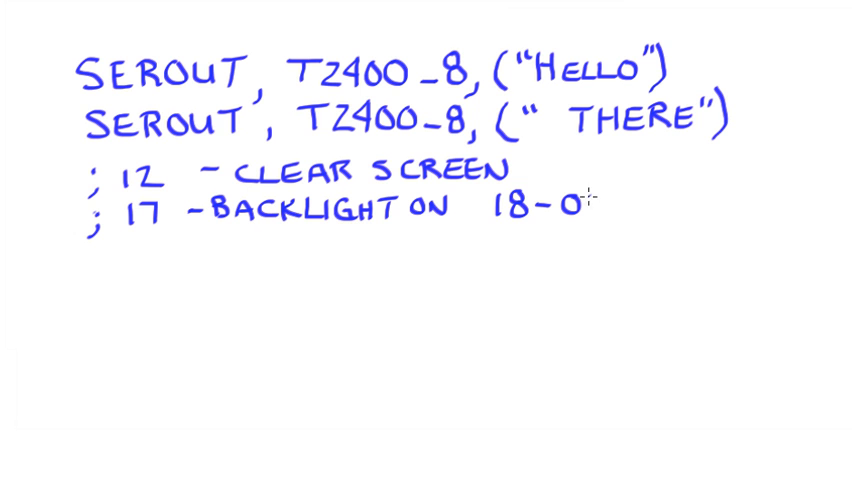
{"action": "type", "text": "FF"}
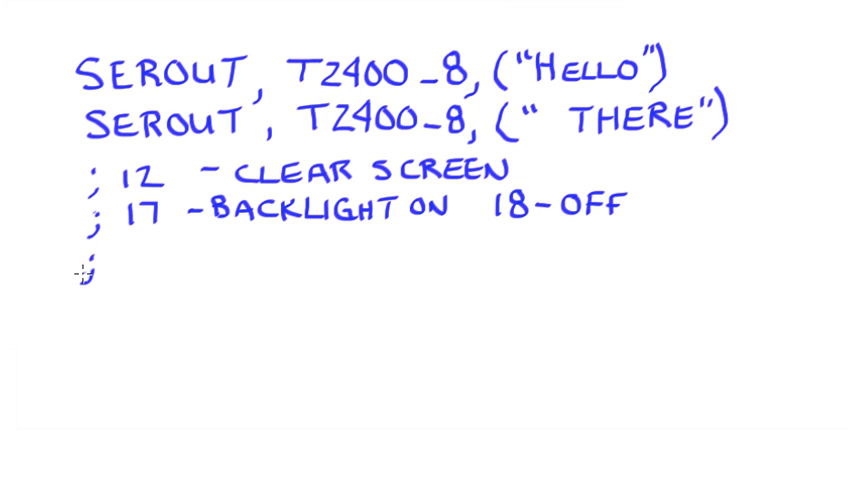
{"action": "mouse_move", "coordinate": [118, 256]}
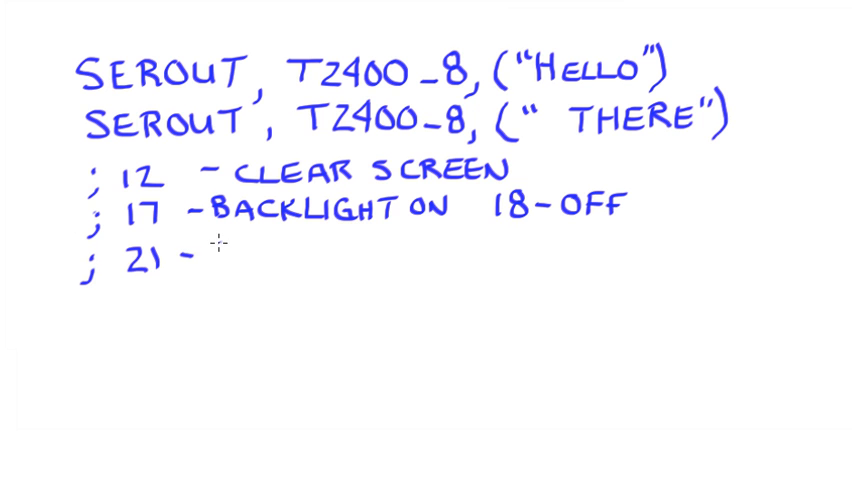
Write '; 21 - DISPLAY OFF 22 - ON' below the backlight remark
{"action": "type", "text": "DISPLAY"}
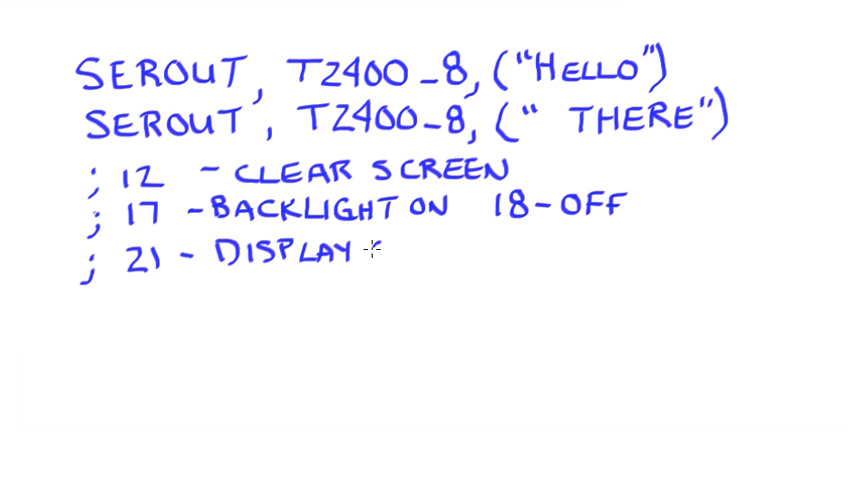
{"action": "type", "text": "OFF"}
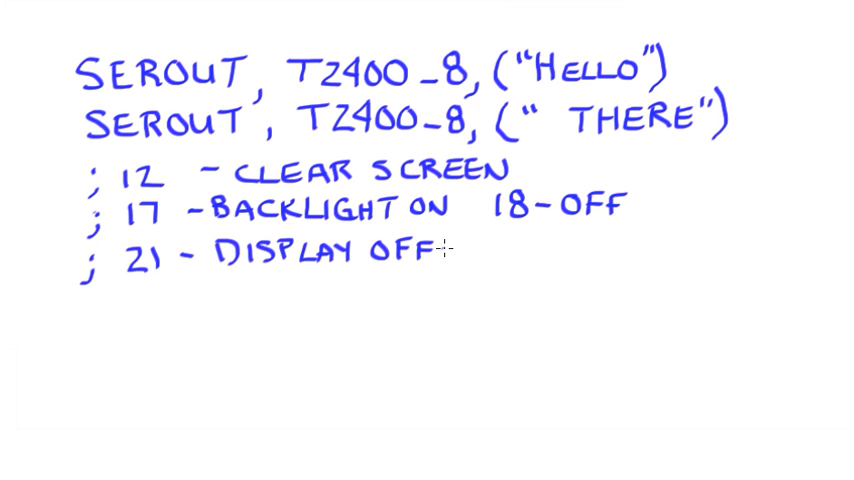
{"action": "type", "text": "2"}
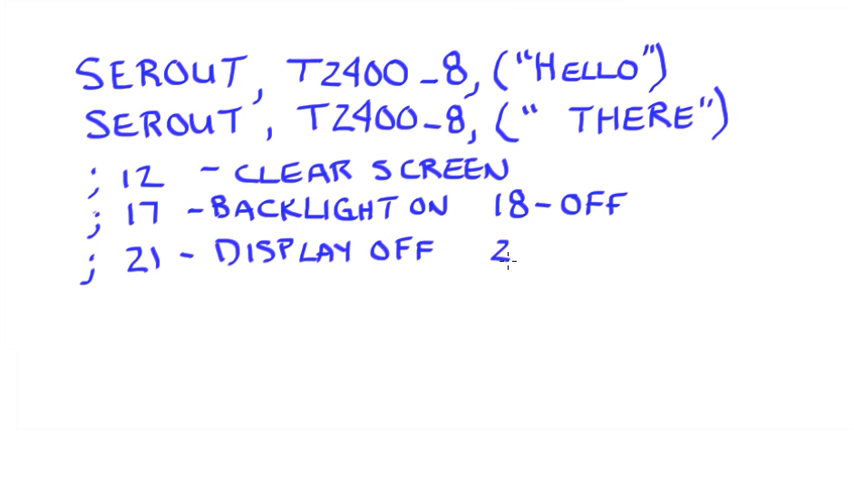
{"action": "type", "text": "2-ON"}
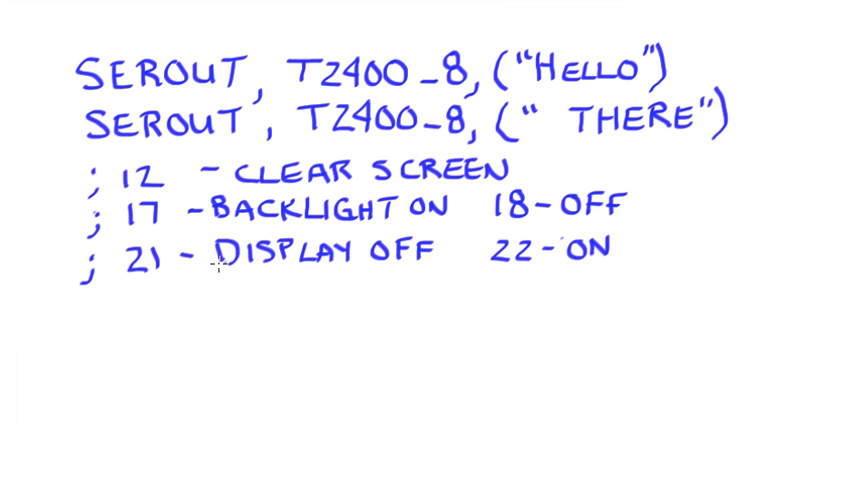
{"action": "mouse_move", "coordinate": [193, 320]}
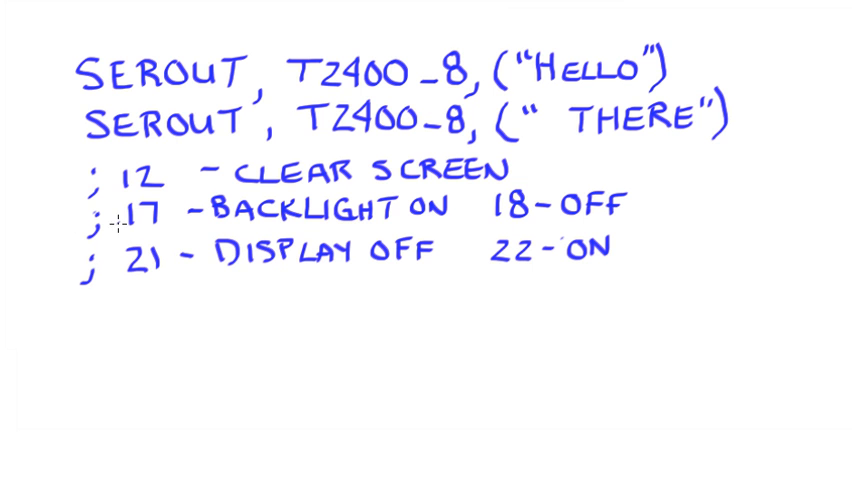
{"action": "mouse_move", "coordinate": [130, 302]}
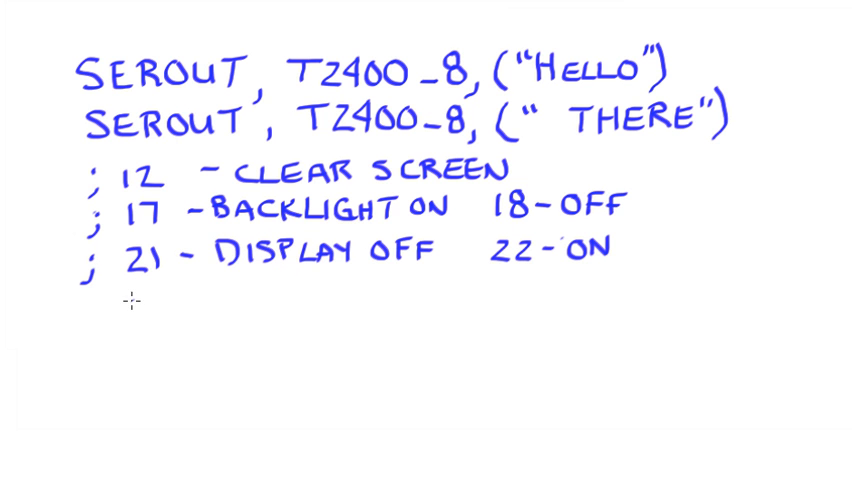
{"action": "mouse_move", "coordinate": [92, 318]}
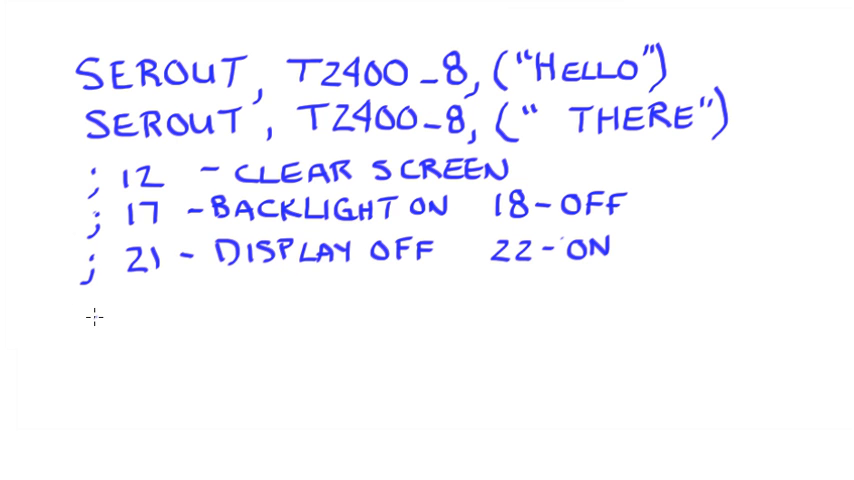
Write SEROUT, T2400_8, (12) beneath the display remark
{"action": "type", "text": "S"}
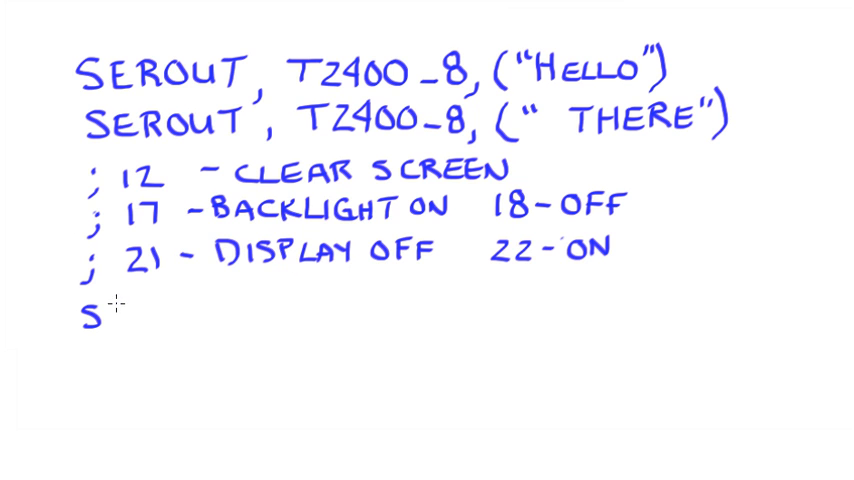
{"action": "type", "text": "ER"}
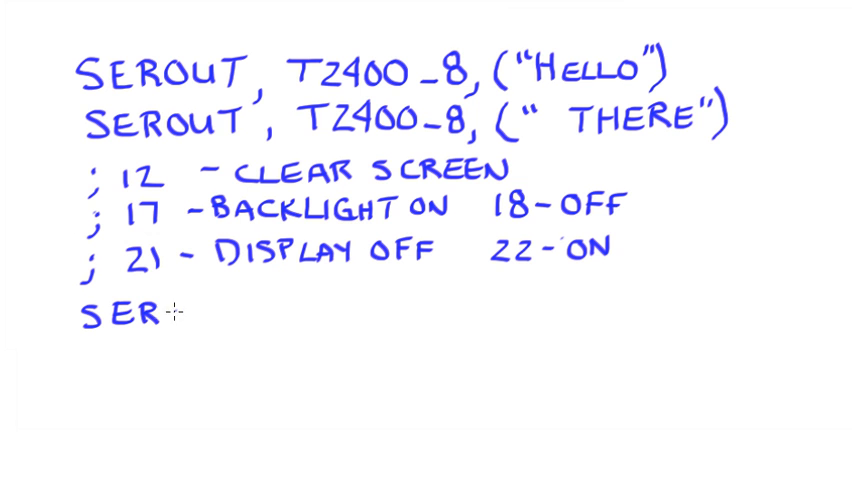
{"action": "type", "text": "OUT"}
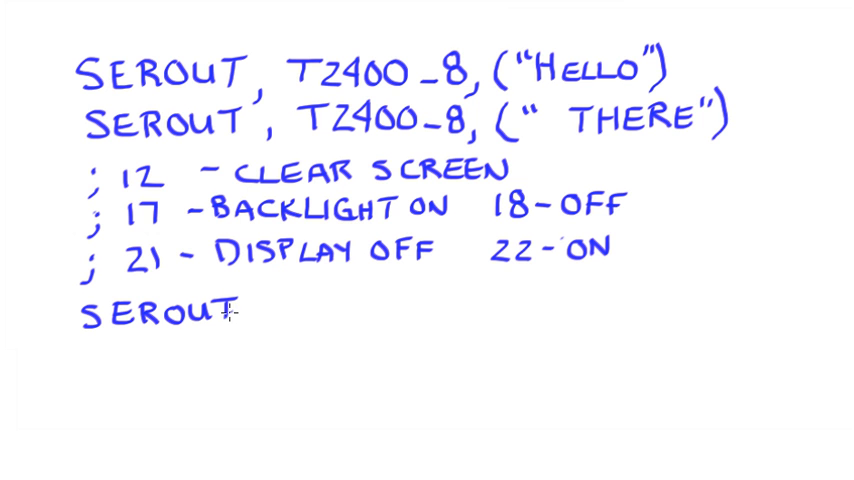
{"action": "type", "text": ", T"}
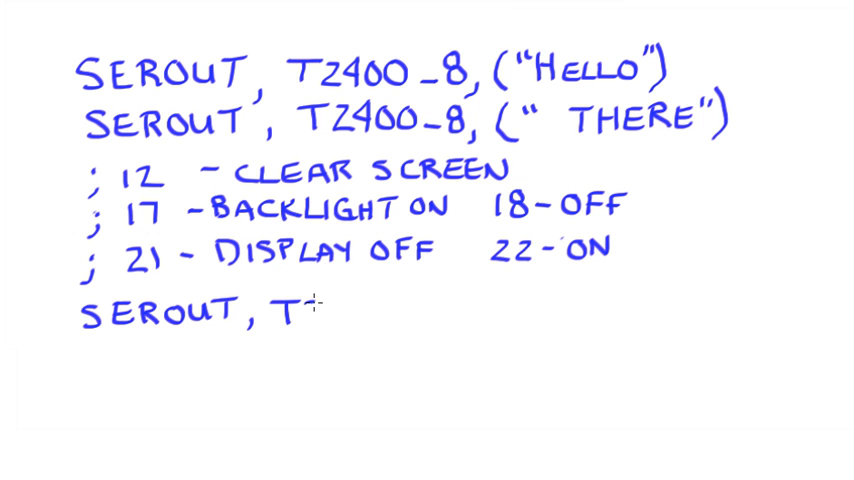
{"action": "type", "text": "2400_"}
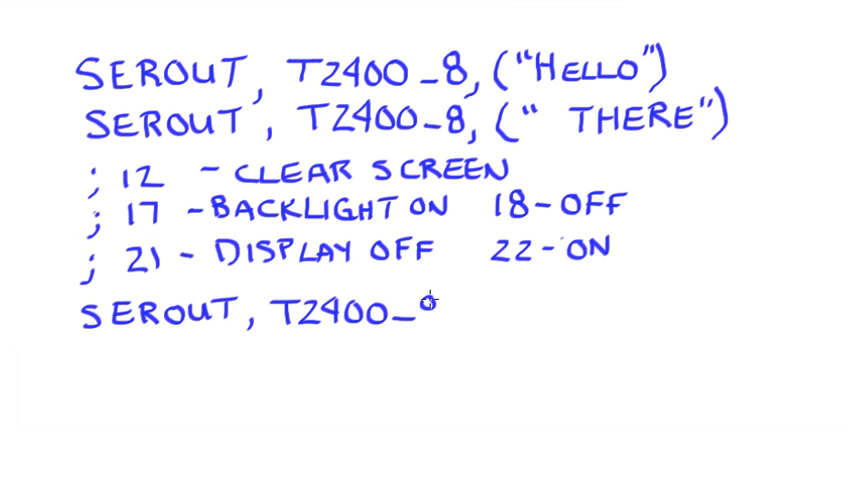
{"action": "type", "text": "8,"}
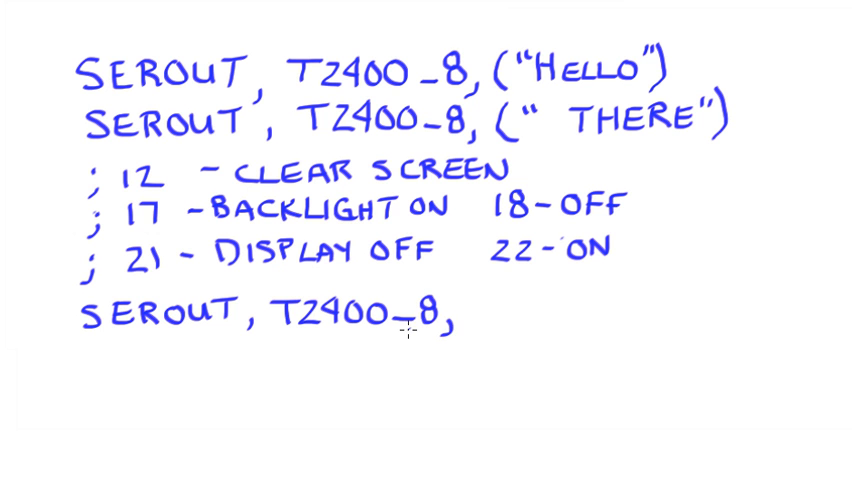
{"action": "mouse_move", "coordinate": [475, 297]}
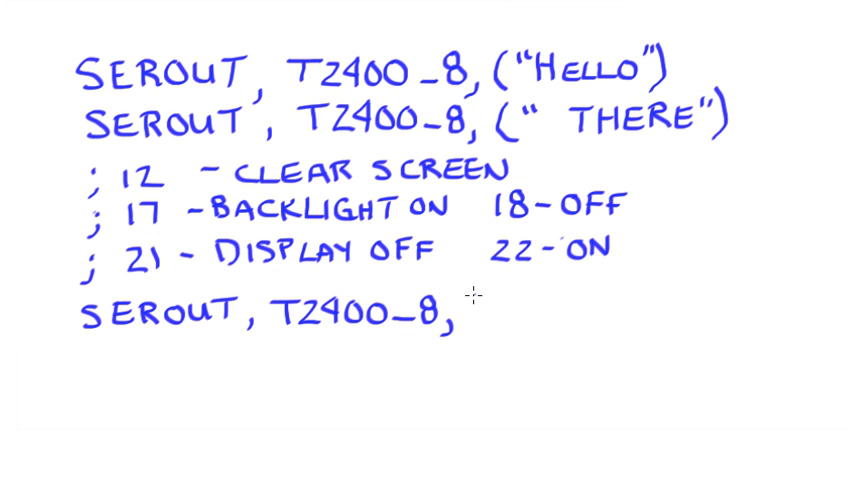
{"action": "type", "text": "(12"}
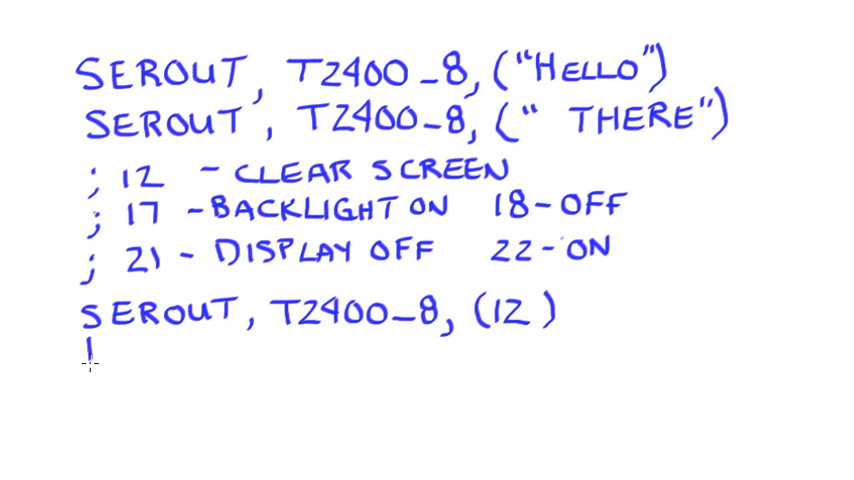
Write 'PAUSE 5' on the following line
{"action": "type", "text": "PA"}
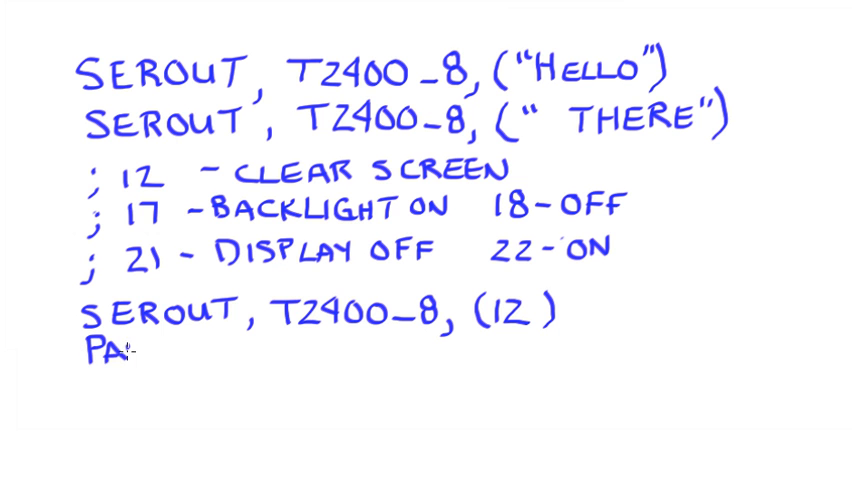
{"action": "type", "text": "USE"}
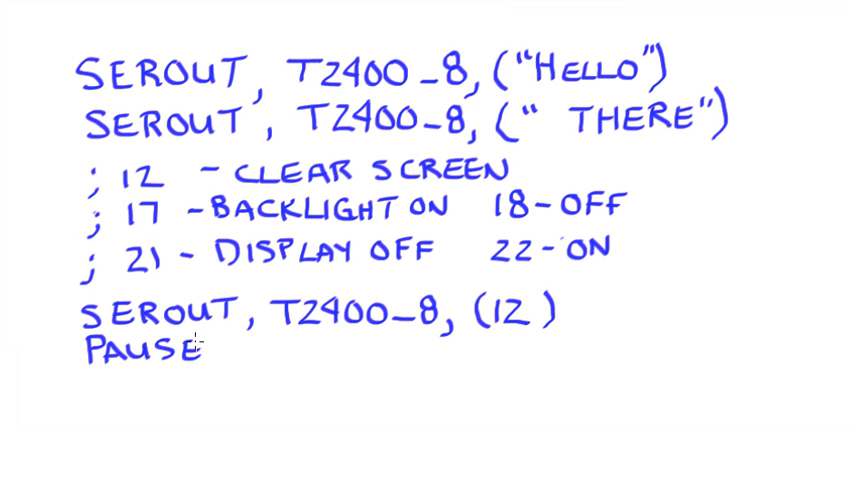
{"action": "type", "text": "5"}
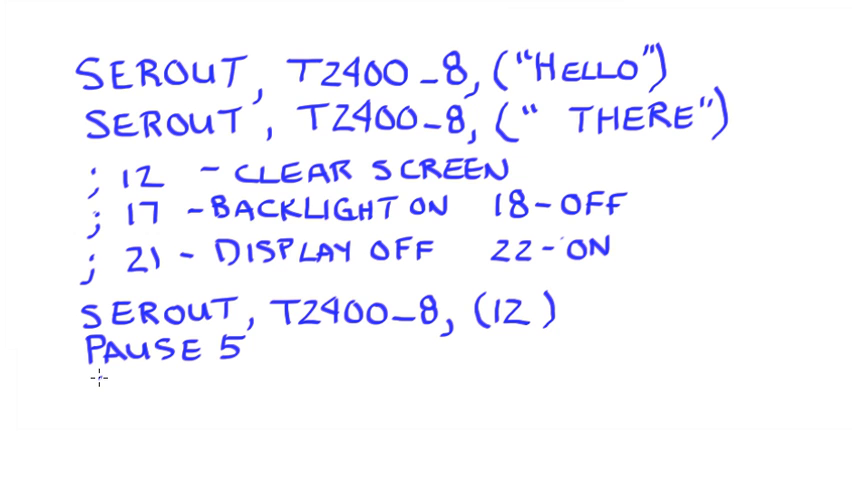
Write SEROUT, T2400_8, (17) on the line below PAUSE 5
{"action": "type", "text": "SEI"}
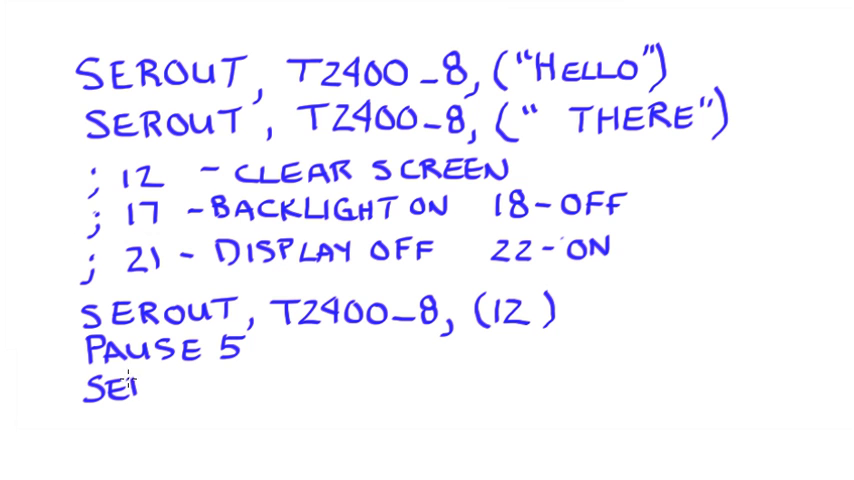
{"action": "type", "text": "ROUT ,"}
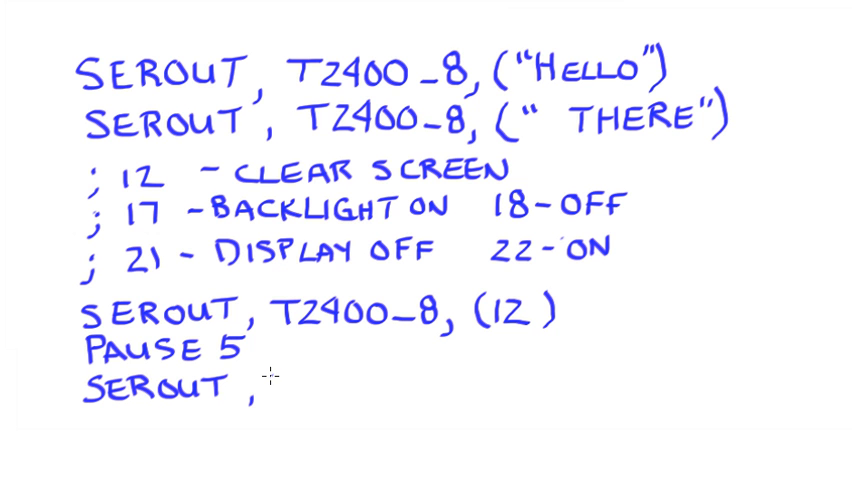
{"action": "type", "text": "T2400-8,"}
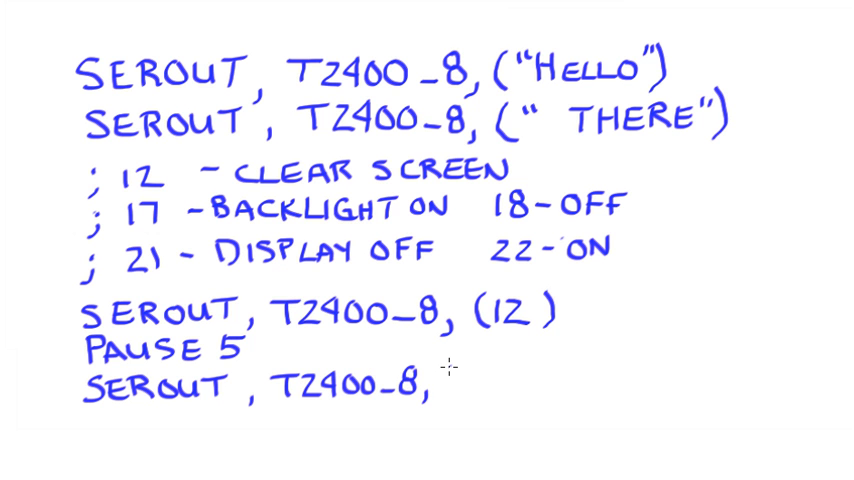
{"action": "type", "text": "("}
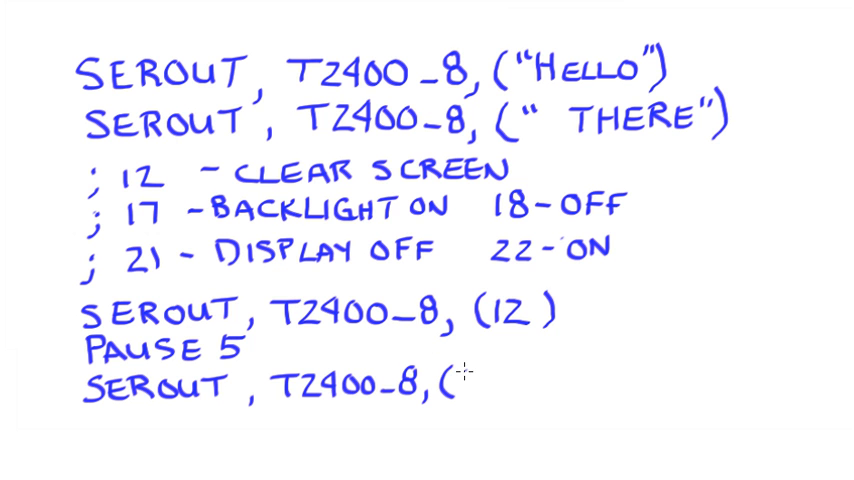
{"action": "type", "text": "17)"}
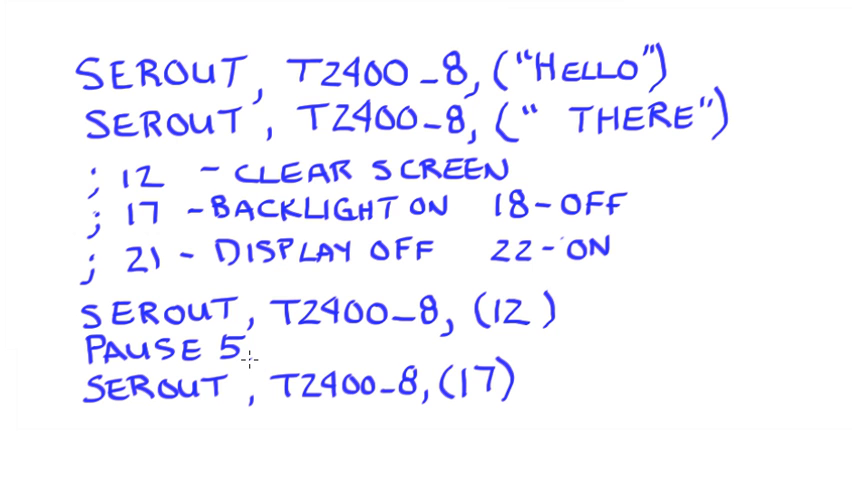
{"action": "mouse_move", "coordinate": [343, 141]}
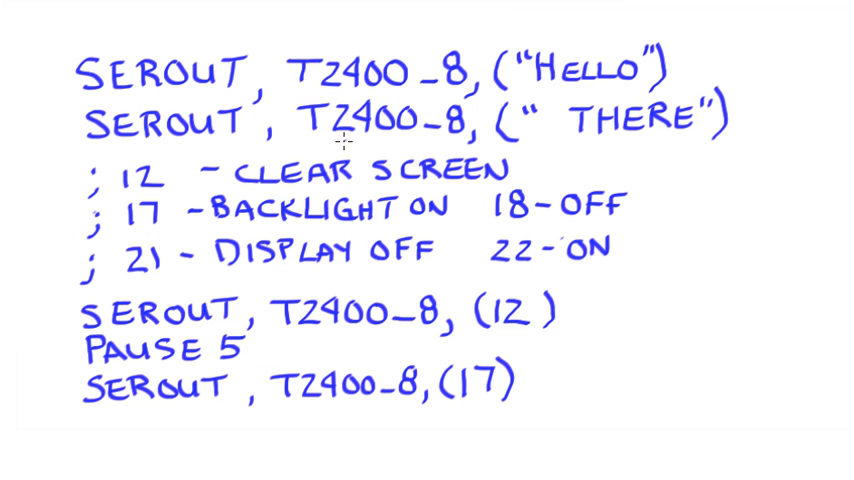
{"action": "mouse_move", "coordinate": [597, 88]}
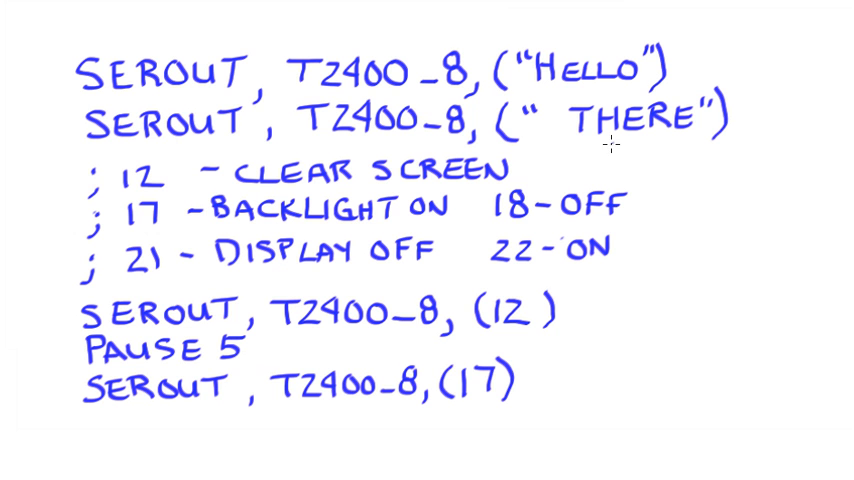
{"action": "mouse_move", "coordinate": [609, 141]}
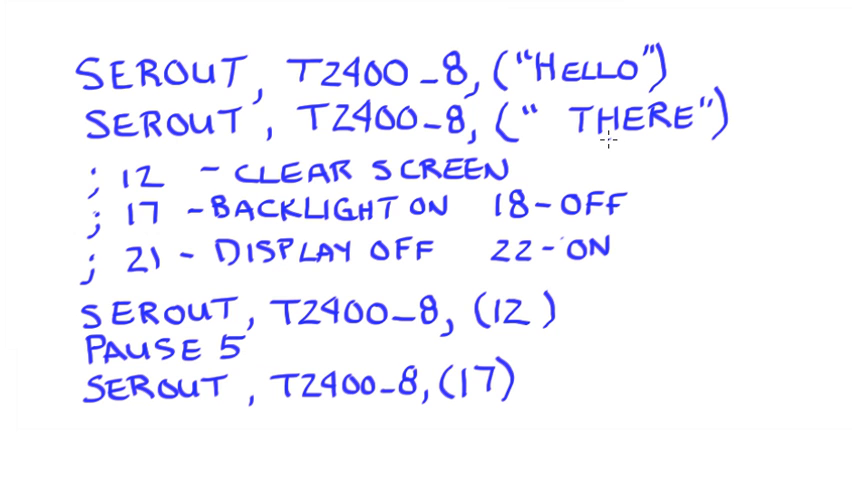
{"action": "mouse_move", "coordinate": [548, 75]}
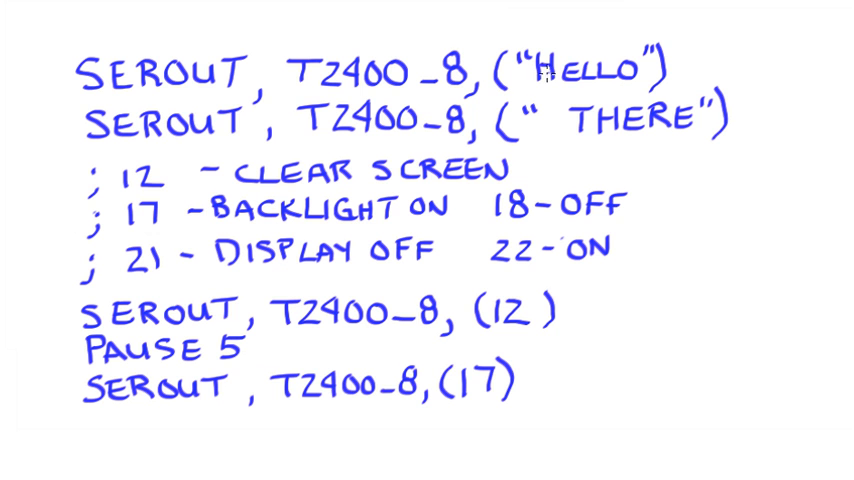
{"action": "mouse_move", "coordinate": [645, 78]}
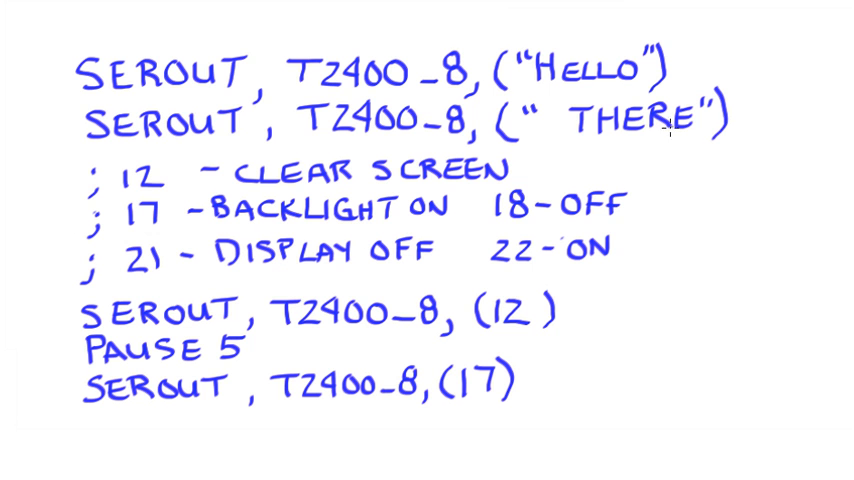
{"action": "mouse_move", "coordinate": [746, 66]}
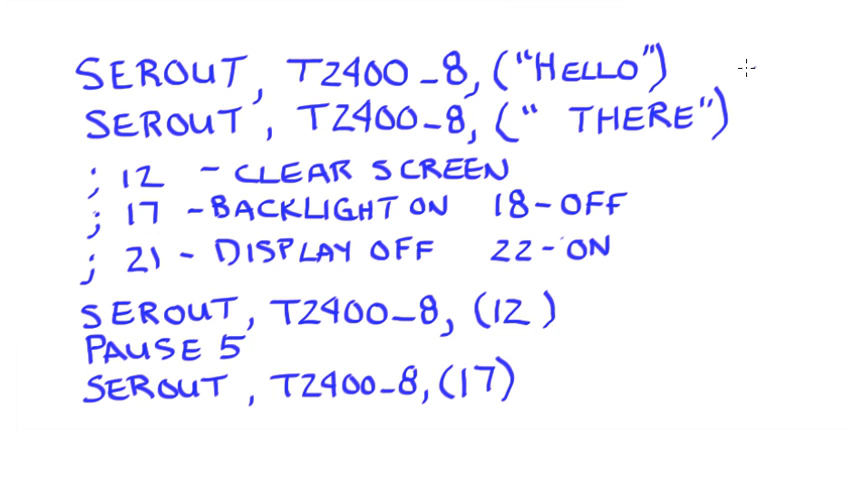
{"action": "mouse_move", "coordinate": [799, 85]}
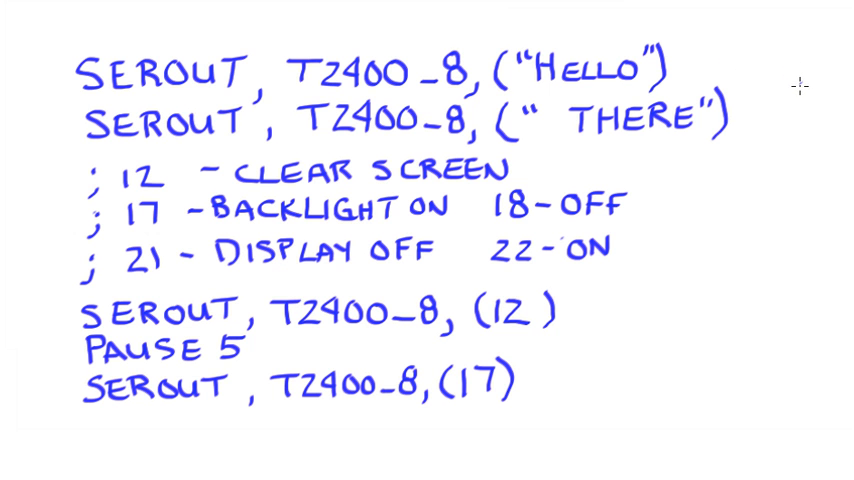
{"action": "mouse_move", "coordinate": [490, 172]}
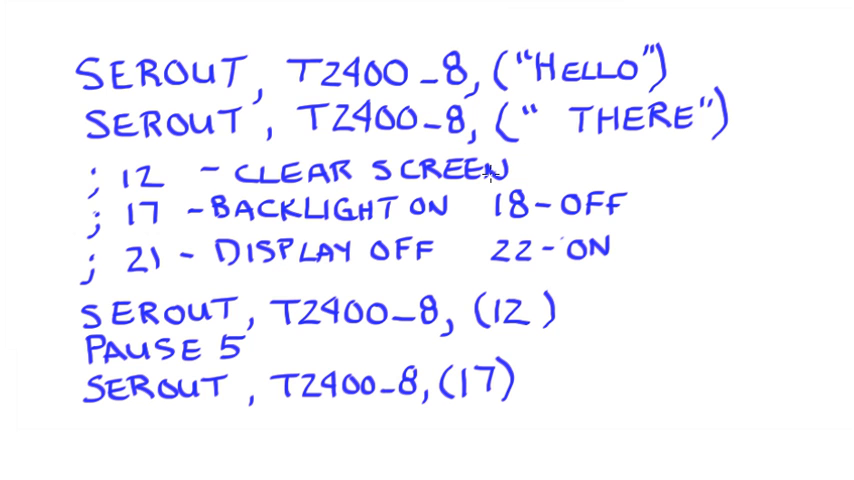
{"action": "mouse_move", "coordinate": [490, 172]}
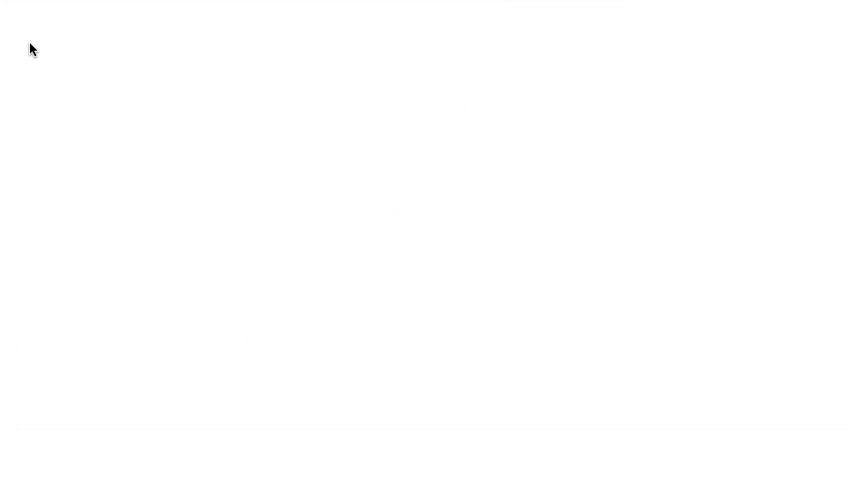
Handwrite the remark '; 153 - 2ND LINE, 5 ROW' at the top of the page
{"action": "type", "text": "j"}
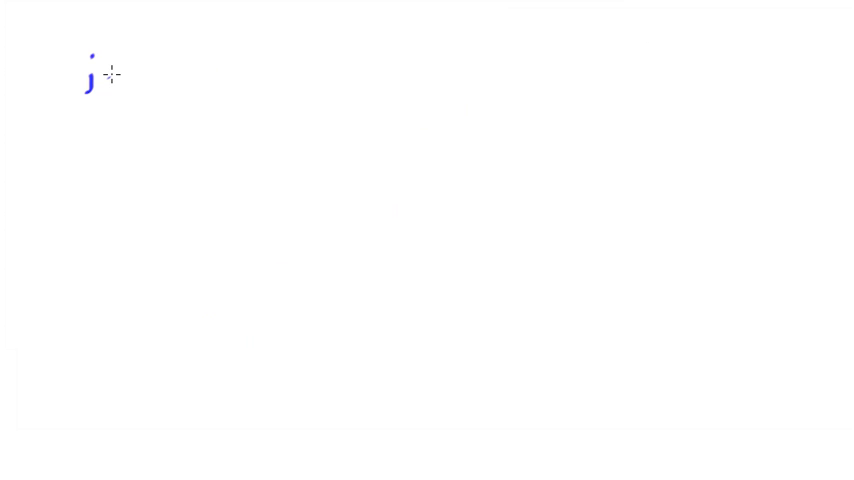
{"action": "type", "text": "15"}
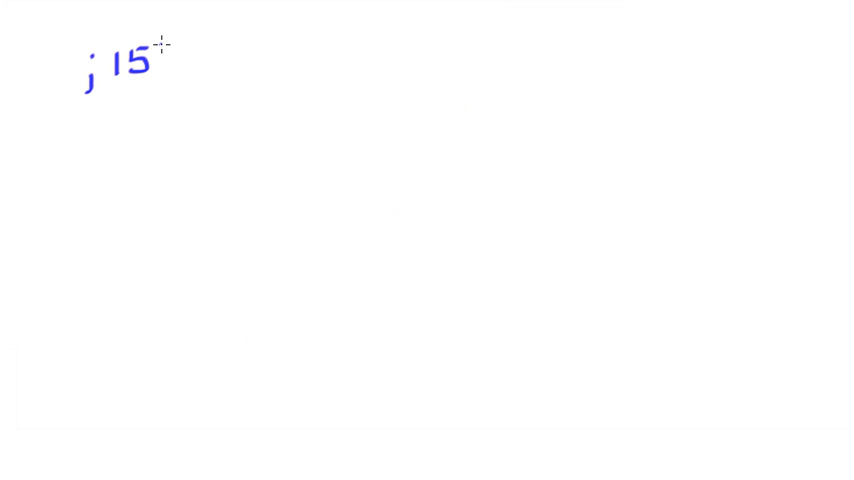
{"action": "type", "text": "3"}
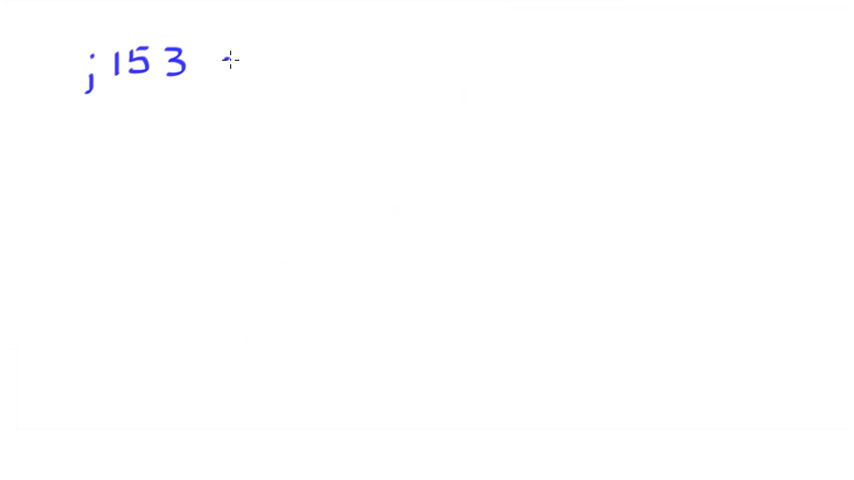
{"action": "type", "text": "- 2"}
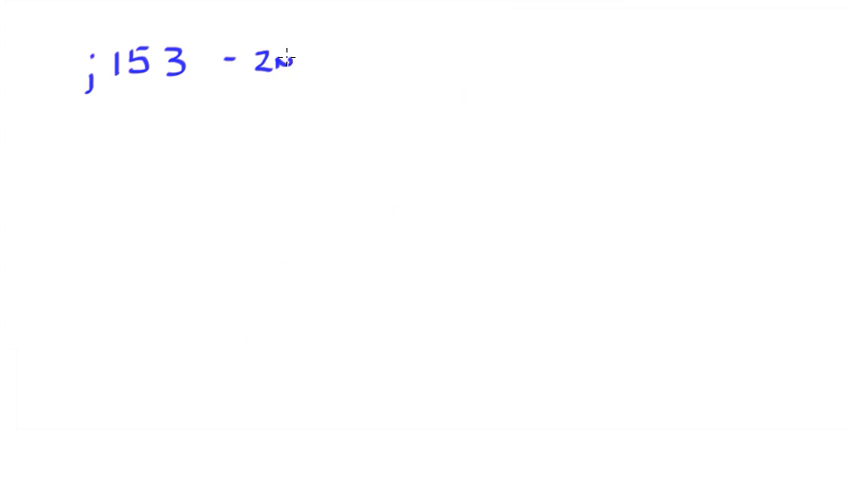
{"action": "type", "text": "ND L4"}
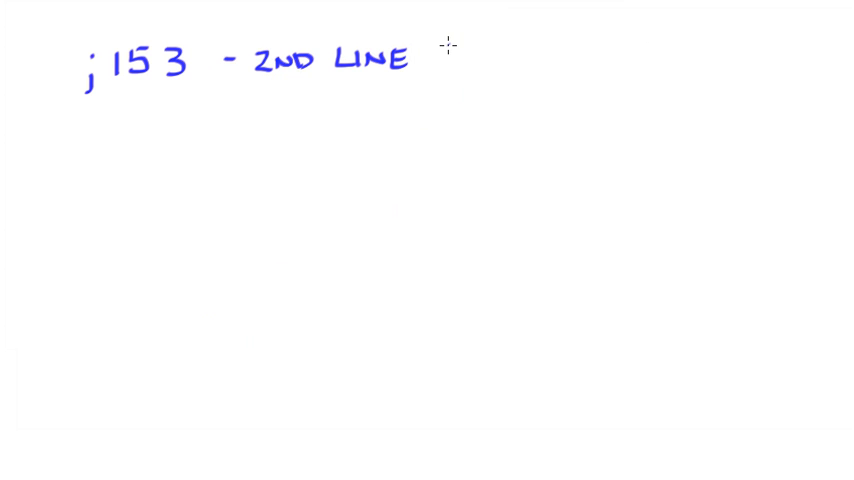
{"action": "type", "text": ", 5"}
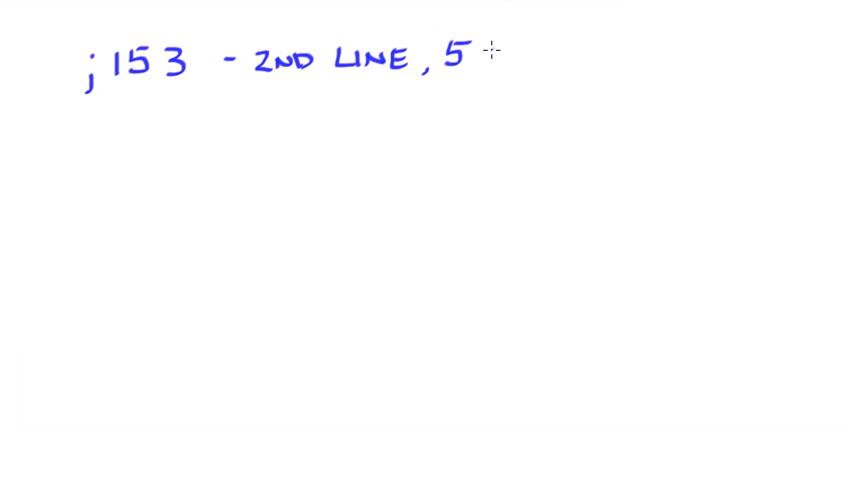
{"action": "type", "text": "ROW"}
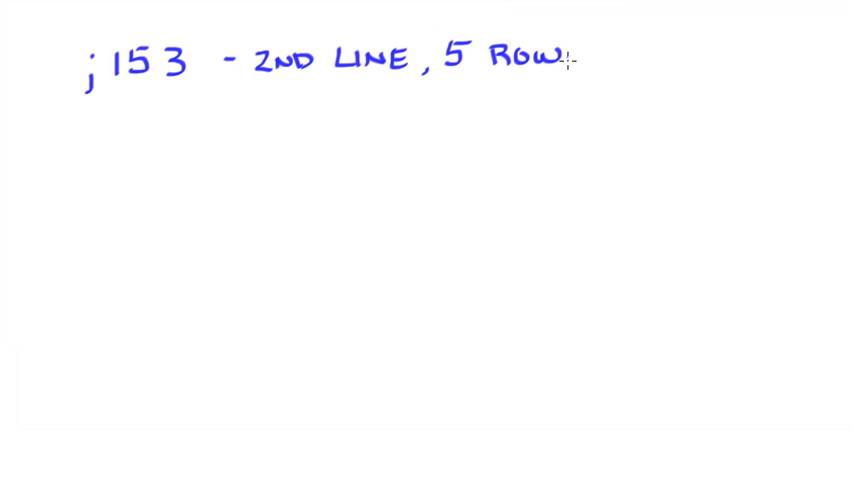
{"action": "mouse_move", "coordinate": [141, 154]}
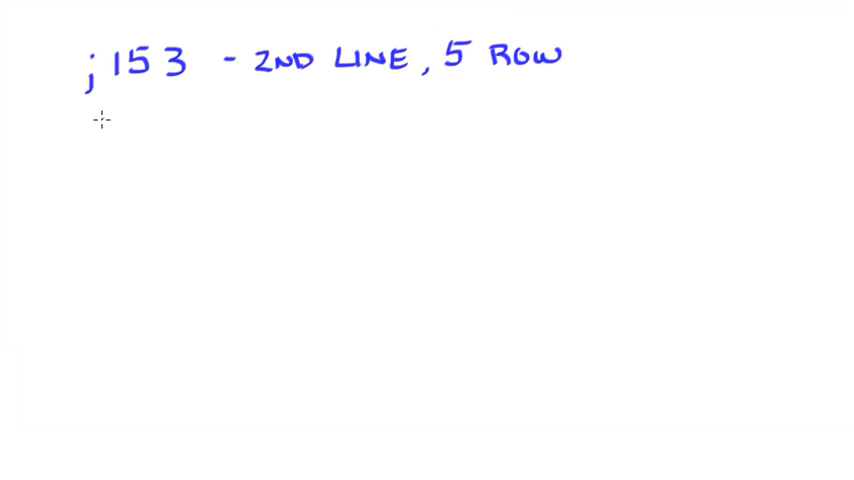
Write SEROUT, T2400-8, (153) on the line below the 153 remark
{"action": "type", "text": "SE"}
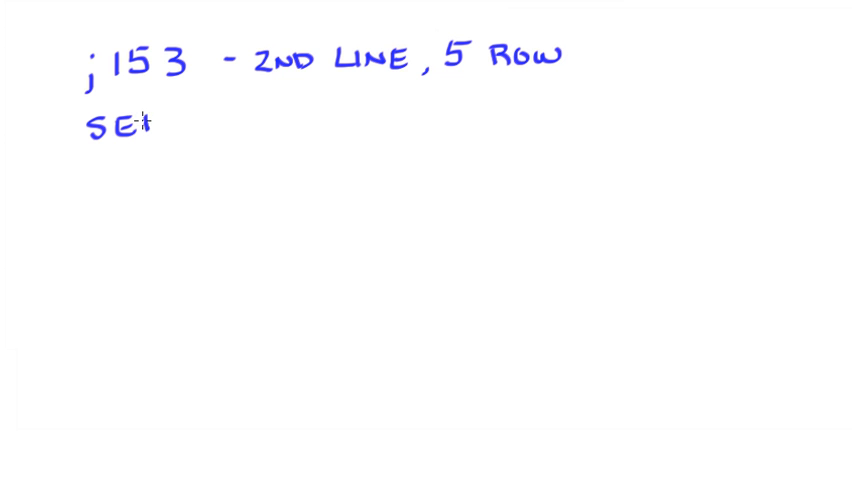
{"action": "type", "text": "ROUT, T2"}
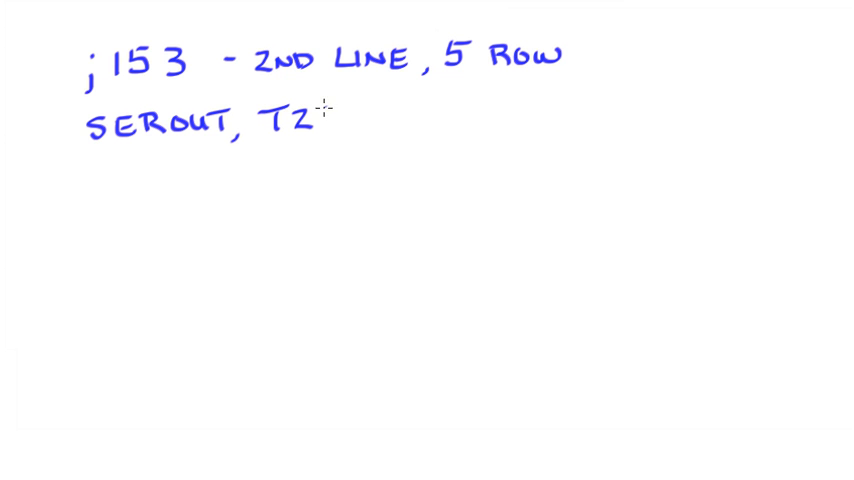
{"action": "type", "text": "400-"}
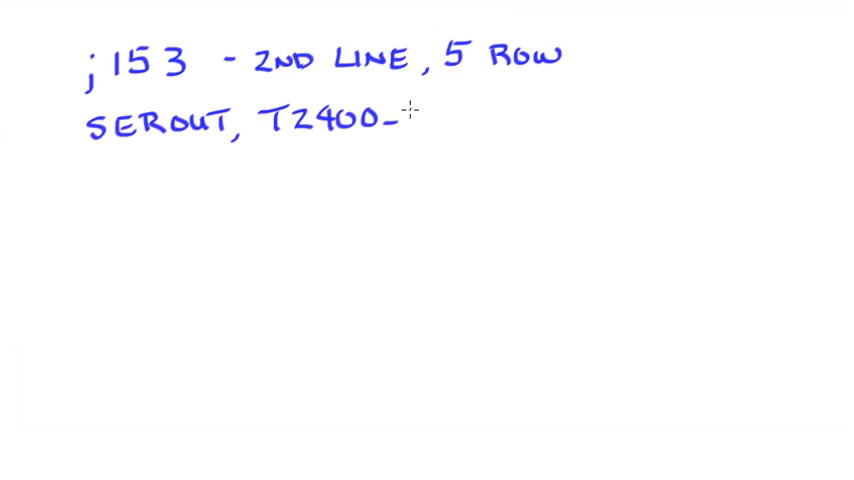
{"action": "type", "text": "8,"}
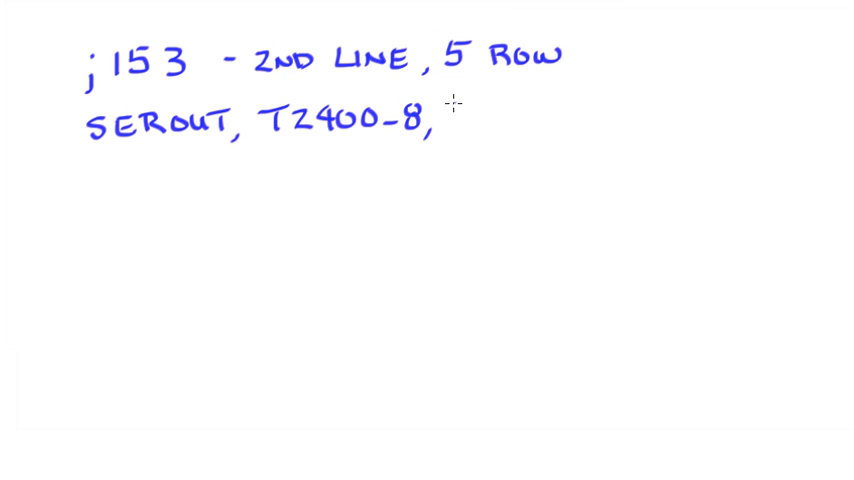
{"action": "type", "text": "(1"}
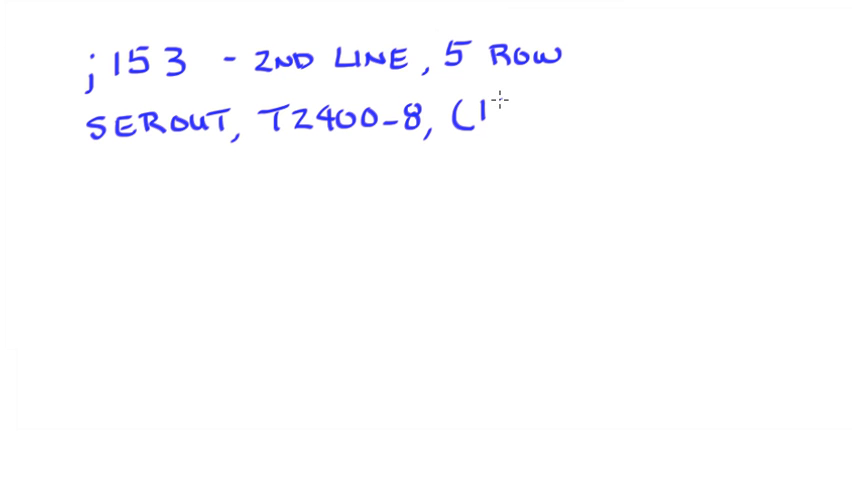
{"action": "type", "text": "53"}
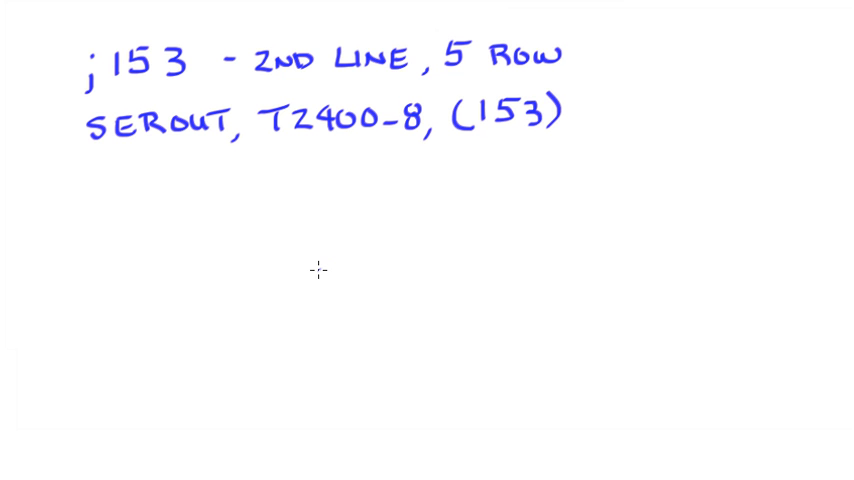
{"action": "mouse_move", "coordinate": [533, 125]}
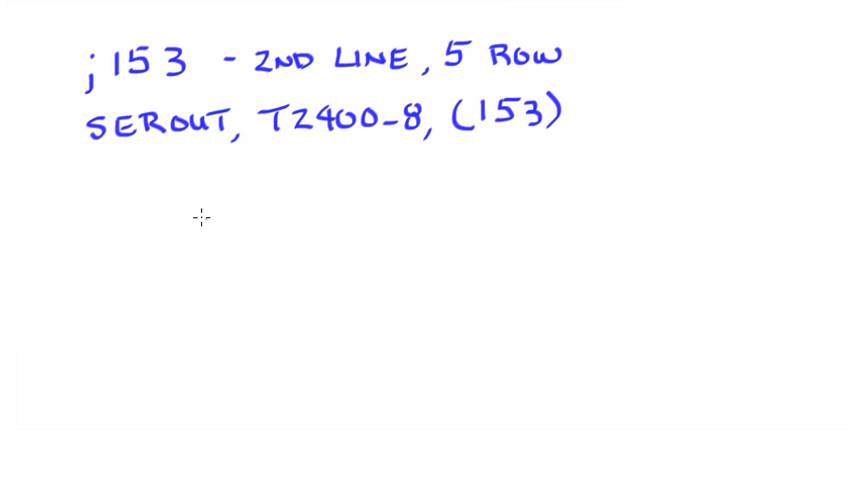
{"action": "mouse_move", "coordinate": [102, 167]}
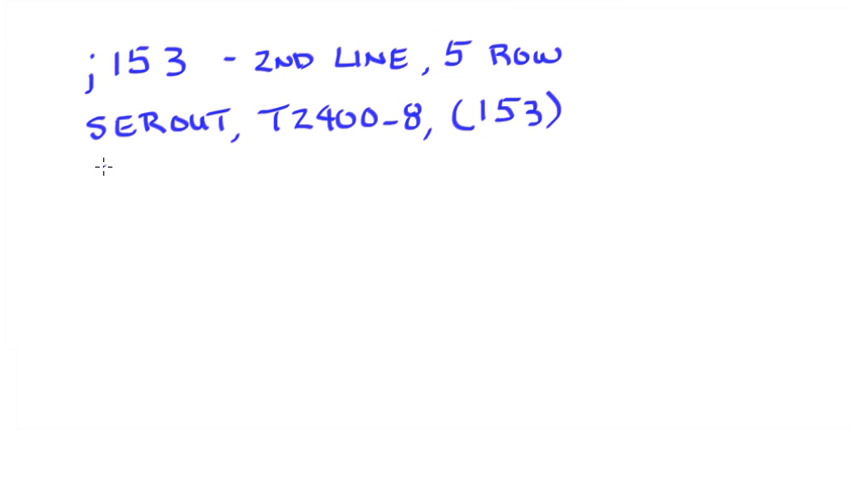
Handwrite SEROUT, T2400_8, ("HELLO", 153, "OK") as the third whiteboard line
{"action": "type", "text": "SE"}
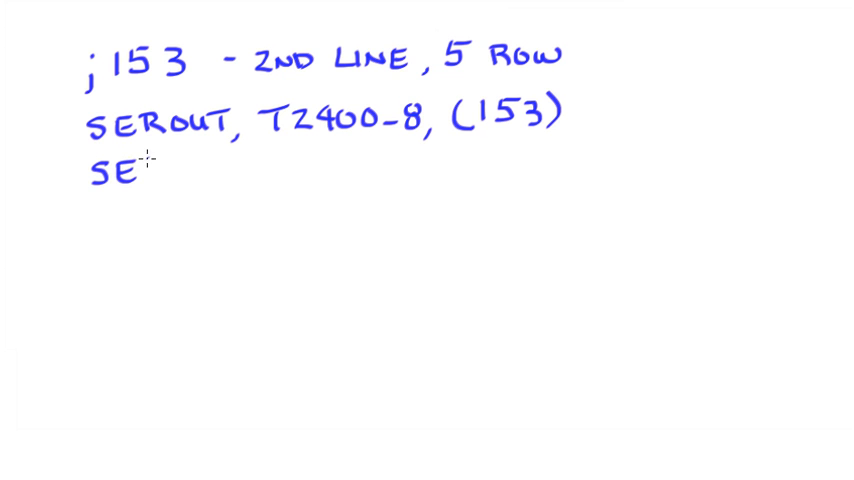
{"action": "type", "text": "ROU"}
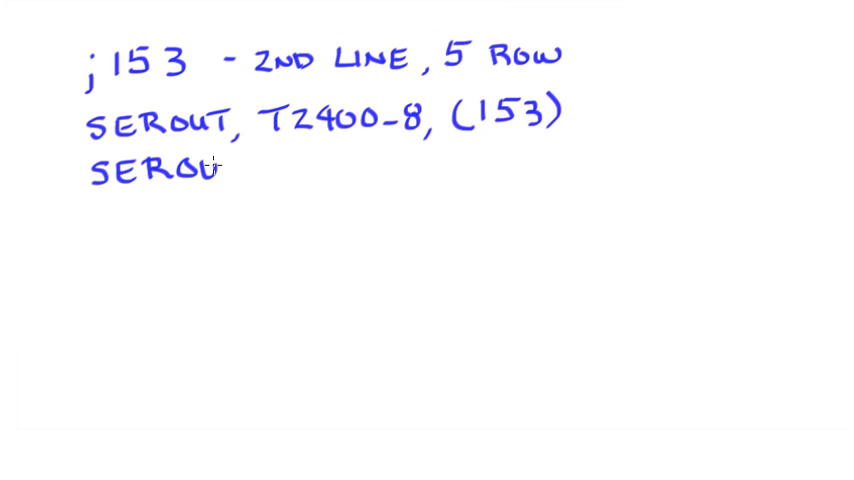
{"action": "type", "text": "T,"}
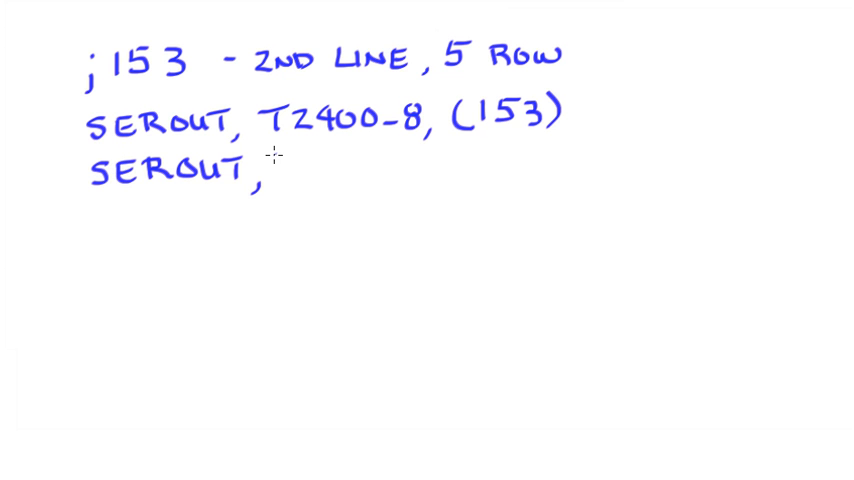
{"action": "type", "text": "T2"}
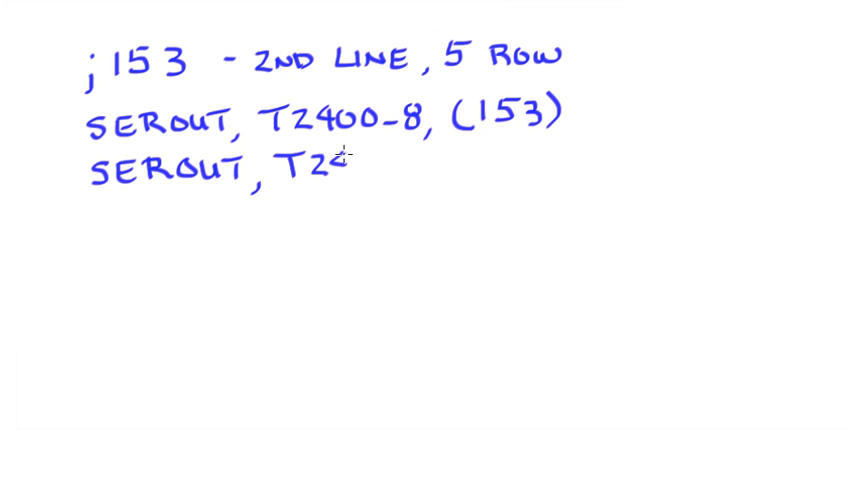
{"action": "type", "text": "00_"}
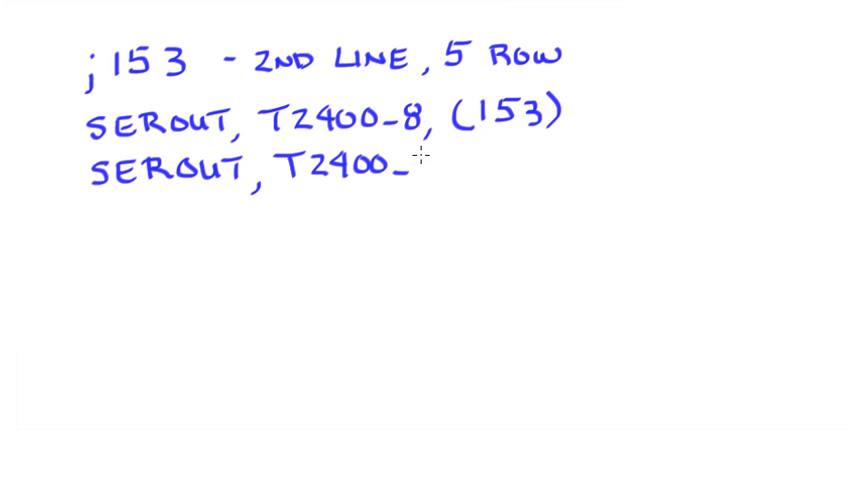
{"action": "type", "text": "8,"}
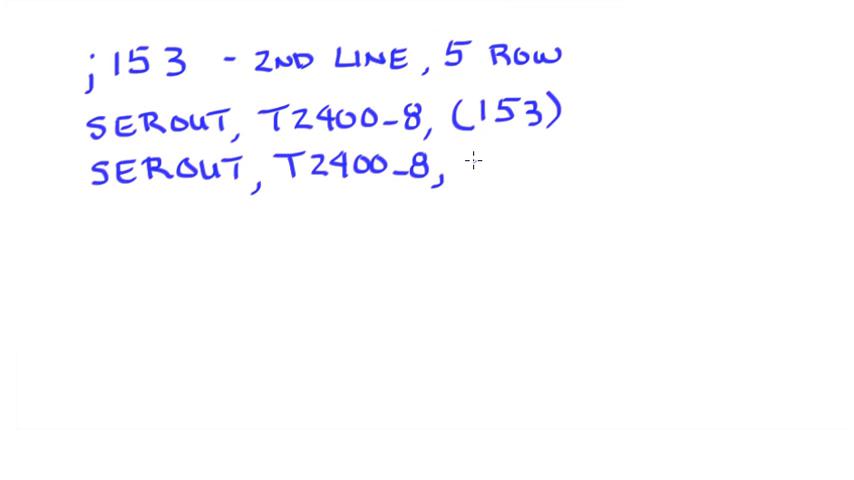
{"action": "type", "text": "("}
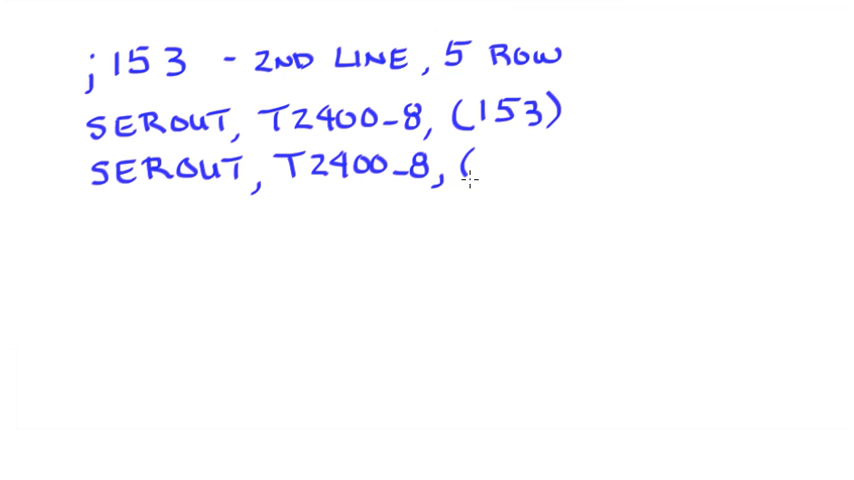
{"action": "type", "text": "\"HELLO\", 153"}
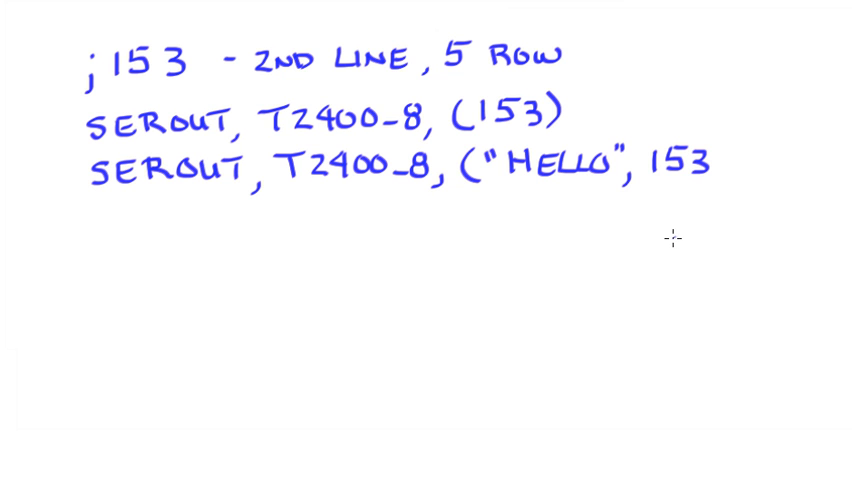
{"action": "mouse_move", "coordinate": [722, 175]}
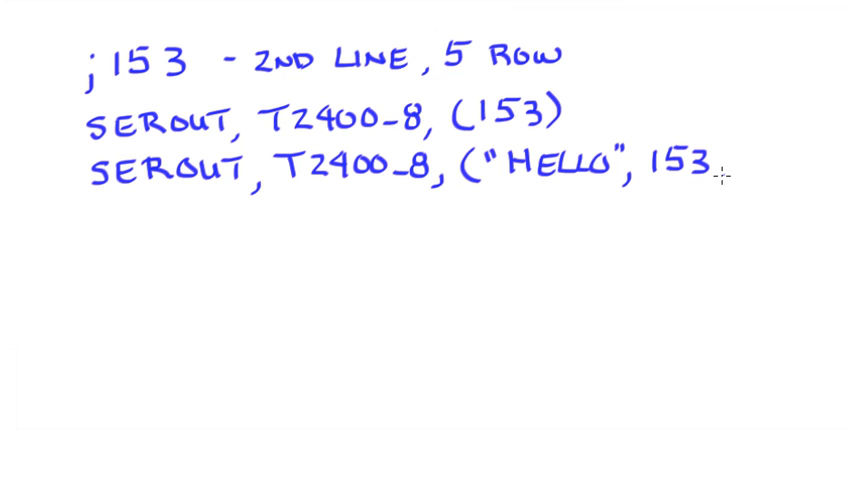
{"action": "type", "text": ",\""}
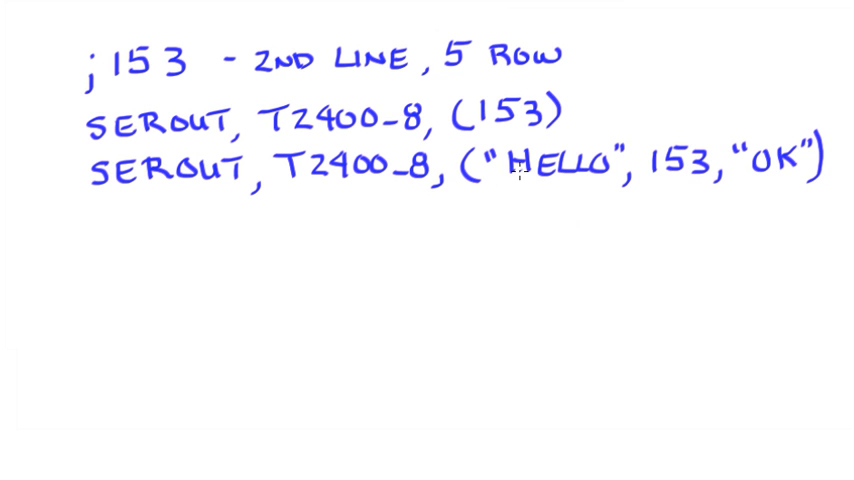
{"action": "mouse_move", "coordinate": [557, 228]}
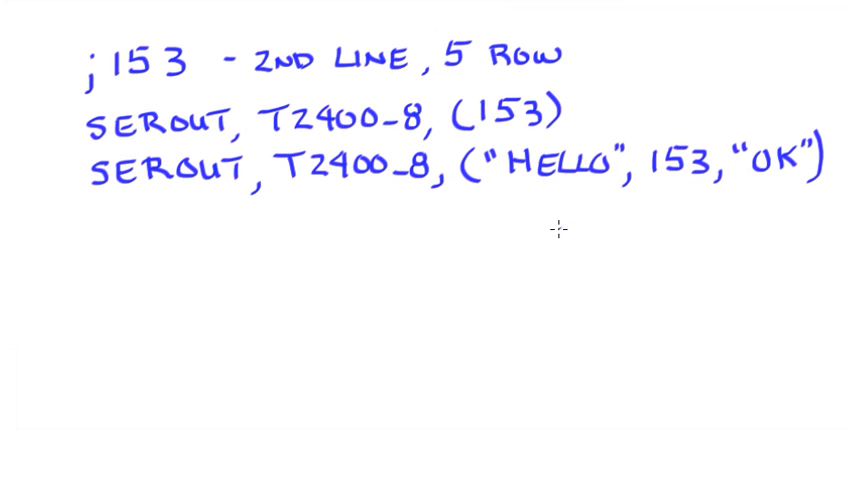
{"action": "mouse_move", "coordinate": [92, 207]}
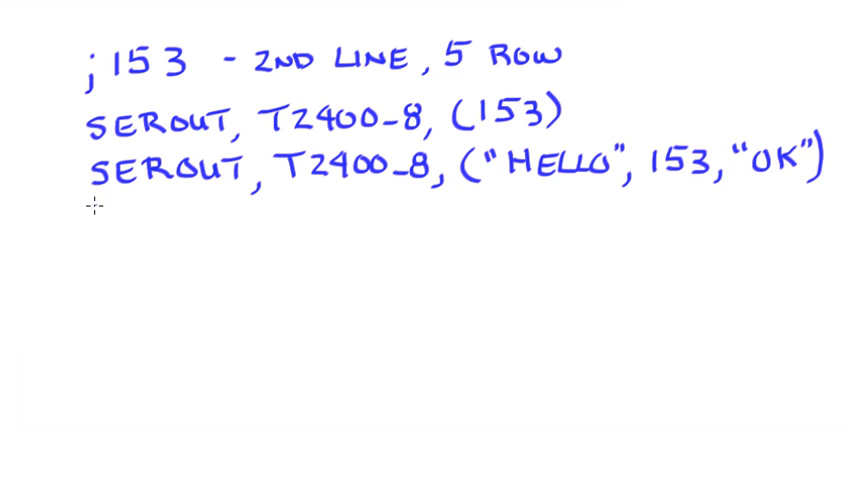
Handwrite SEROUT, T2400_8, (#b0, "%", #PCT) as the fourth whiteboard line
{"action": "type", "text": "St"}
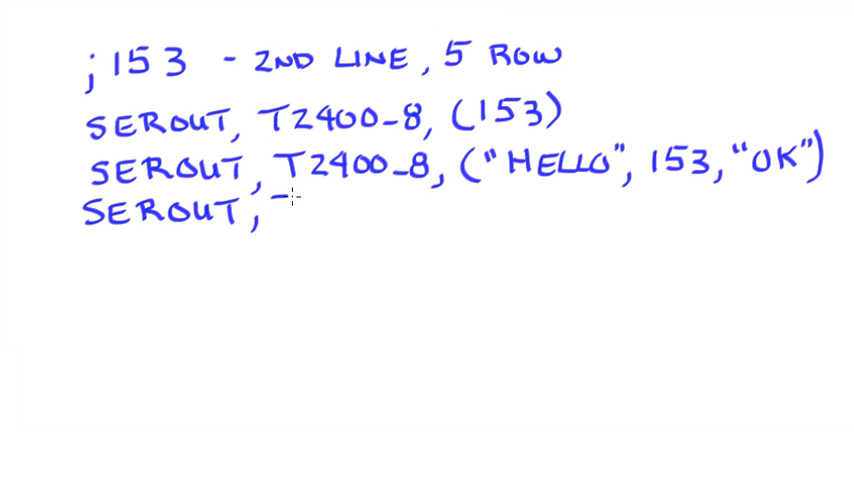
{"action": "type", "text": "T2400_8, ("}
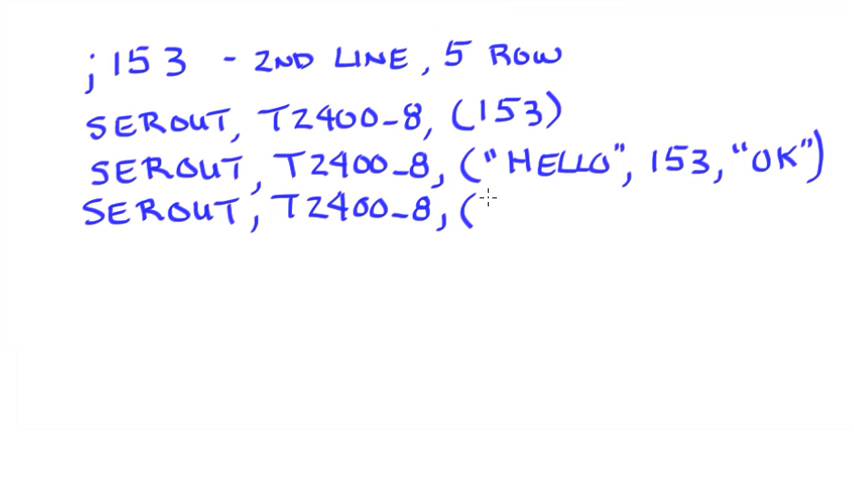
{"action": "type", "text": "#"}
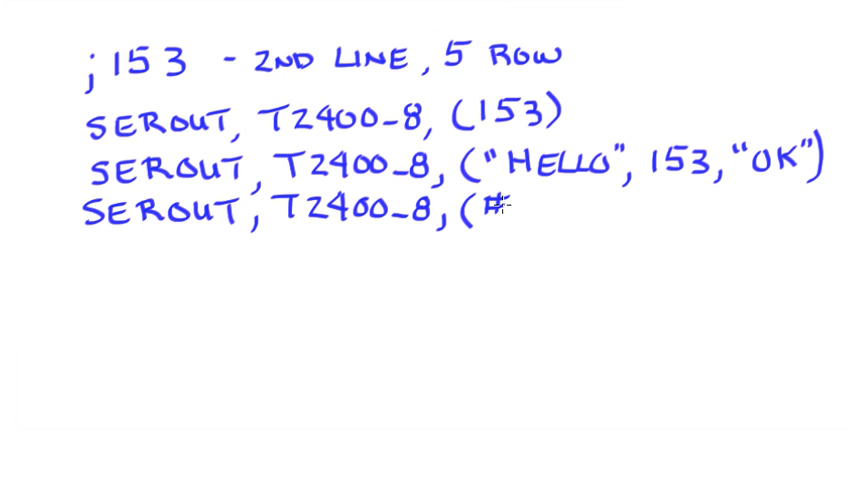
{"action": "type", "text": "h"}
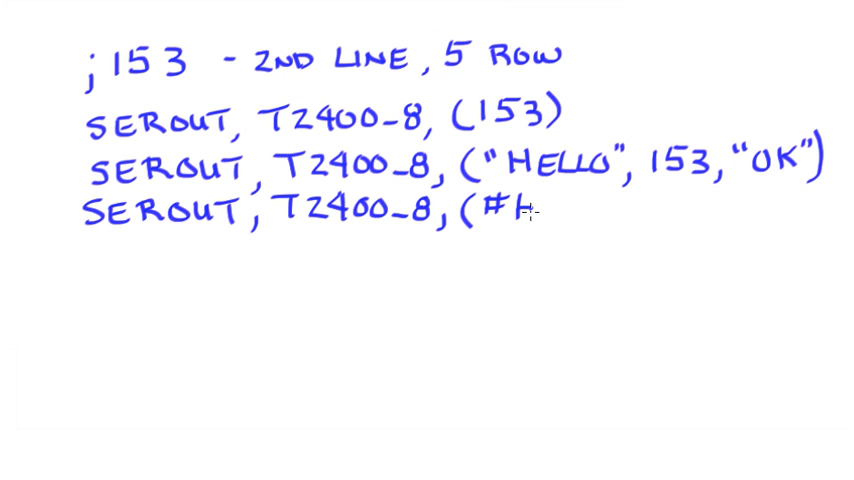
{"action": "type", "text": "60)"}
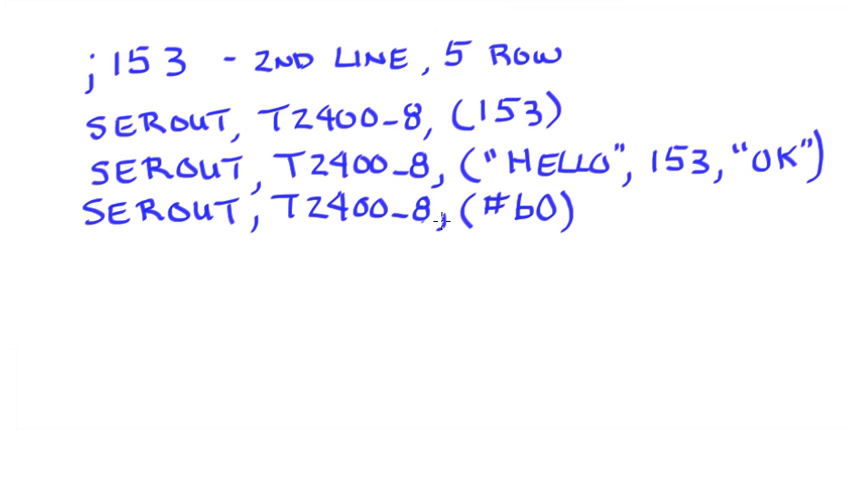
{"action": "mouse_move", "coordinate": [617, 219]}
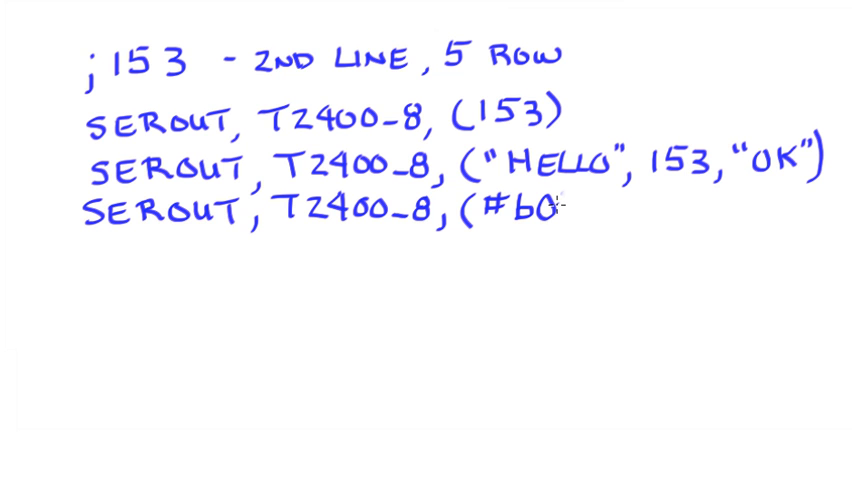
{"action": "mouse_move", "coordinate": [565, 228]}
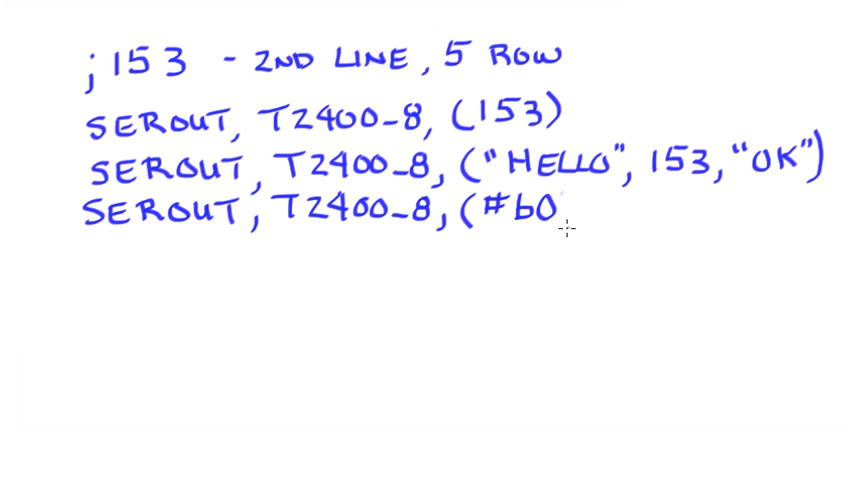
{"action": "type", "text": ","}
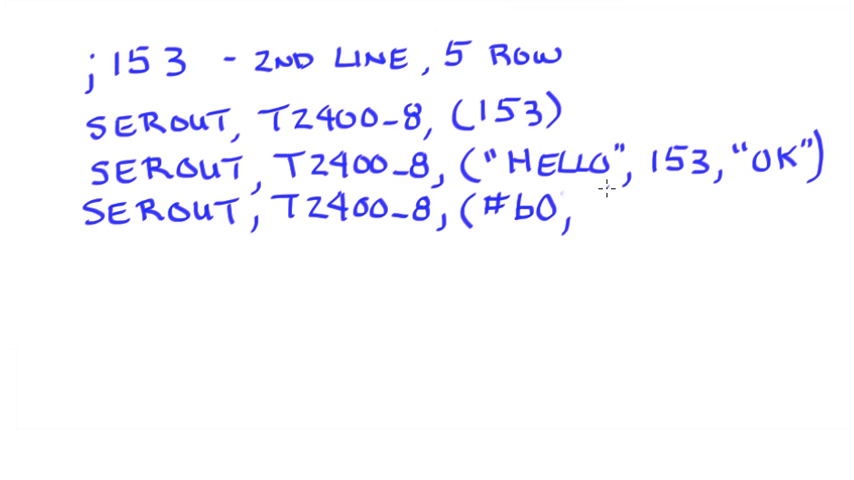
{"action": "mouse_move", "coordinate": [592, 207]}
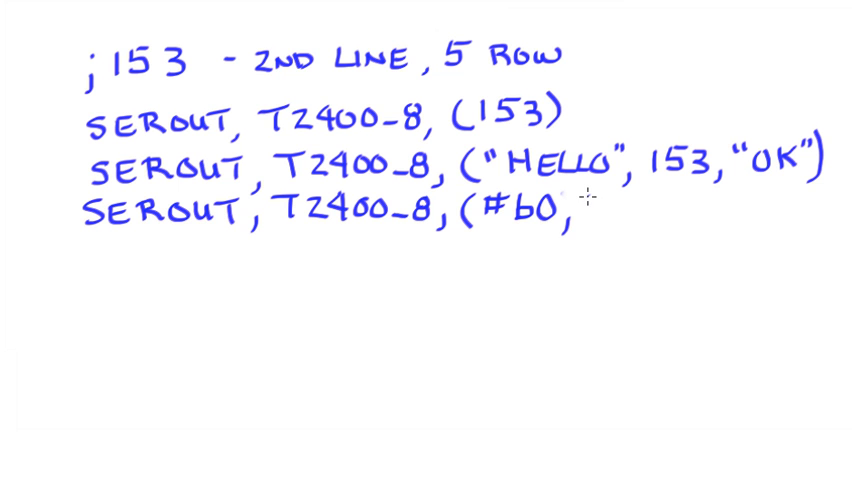
{"action": "type", "text": "\"%\","}
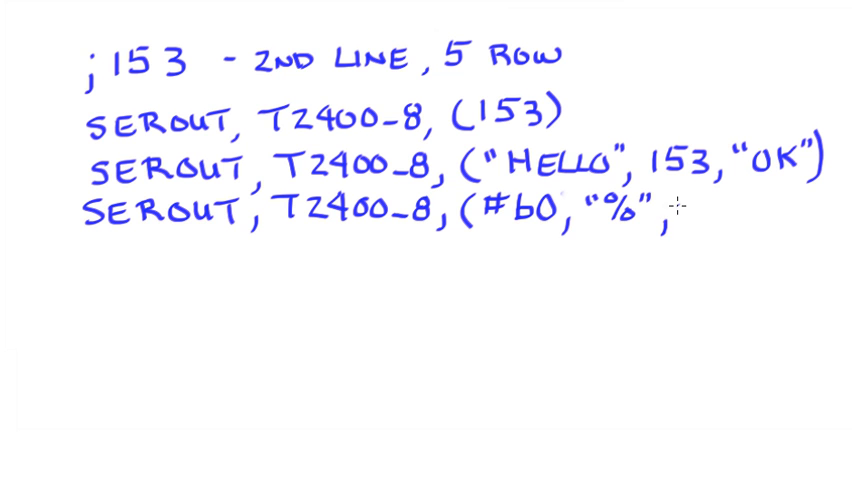
{"action": "mouse_move", "coordinate": [683, 205]}
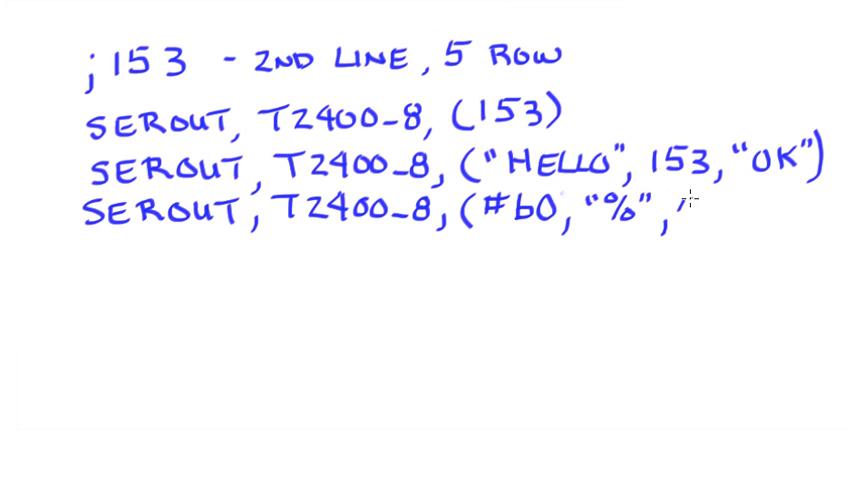
{"action": "type", "text": "#"}
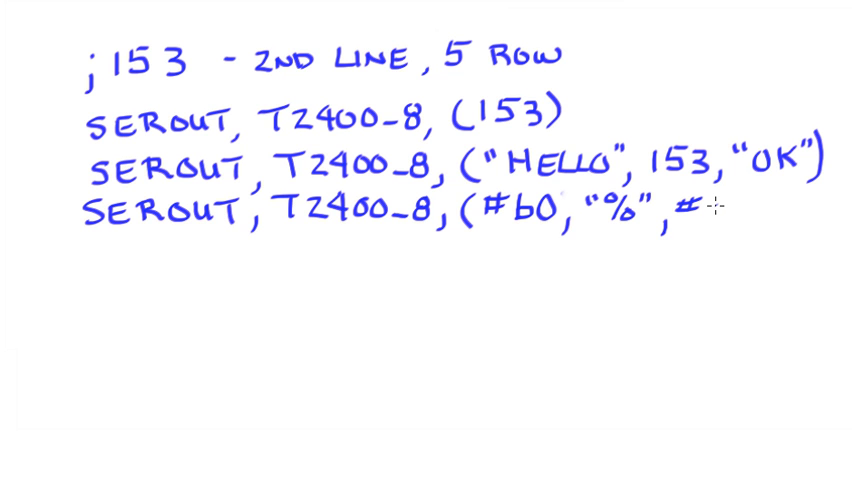
{"action": "type", "text": "1"}
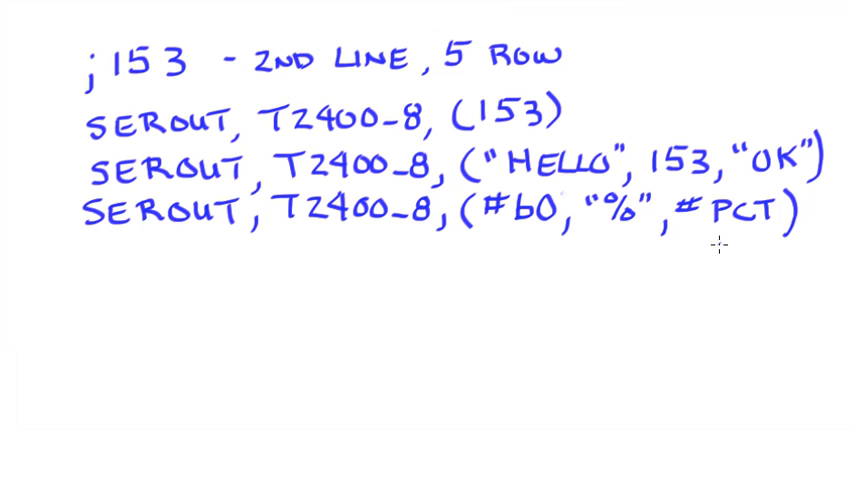
{"action": "mouse_move", "coordinate": [728, 236]}
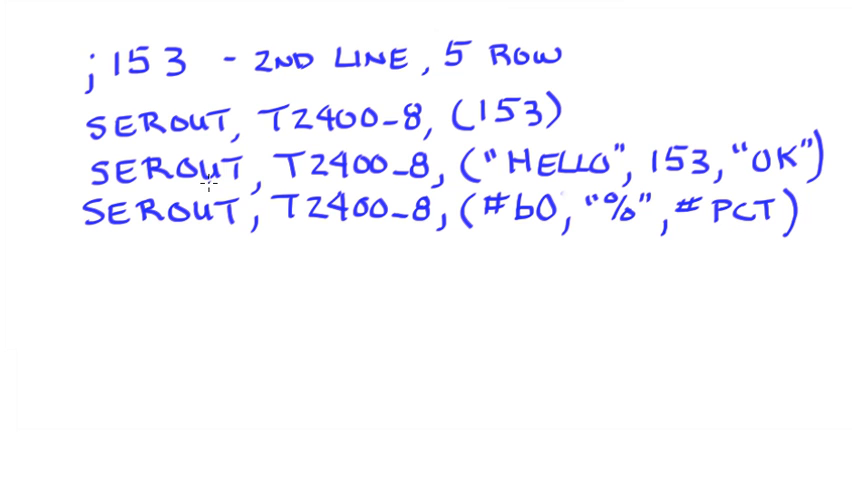
{"action": "mouse_move", "coordinate": [330, 144]}
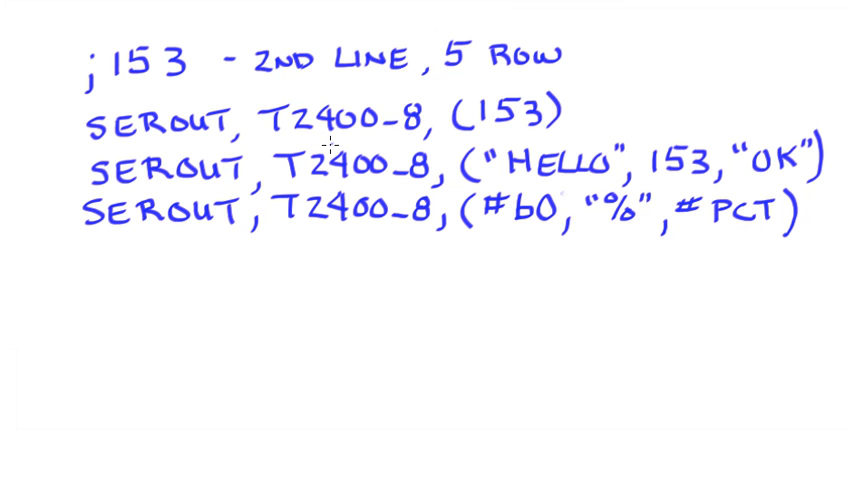
{"action": "mouse_move", "coordinate": [333, 43]}
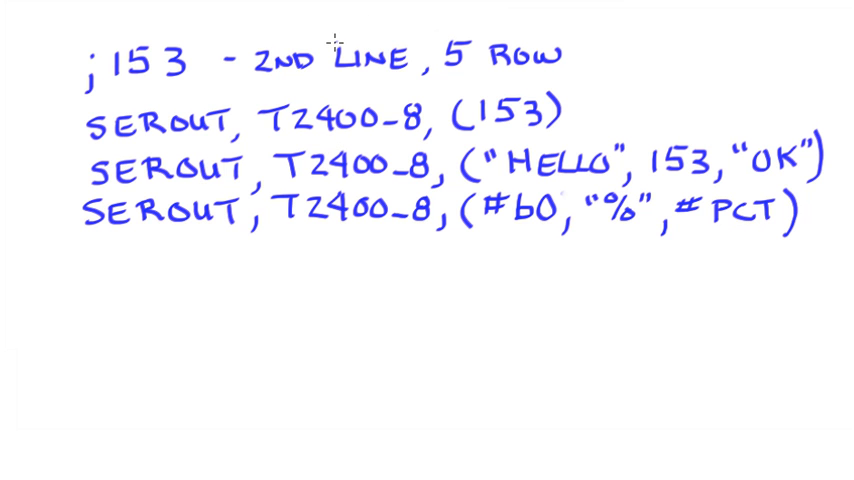